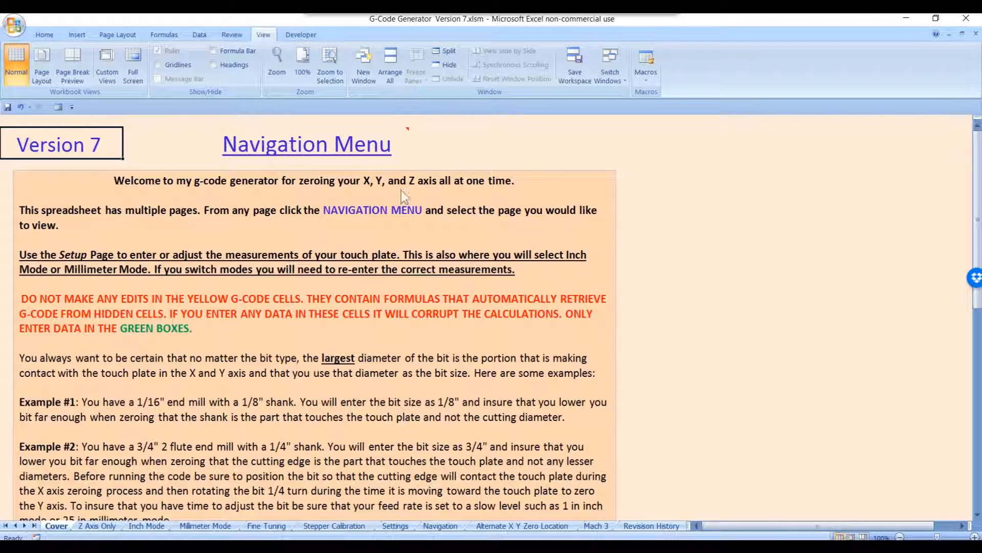
mouse_move(469, 386)
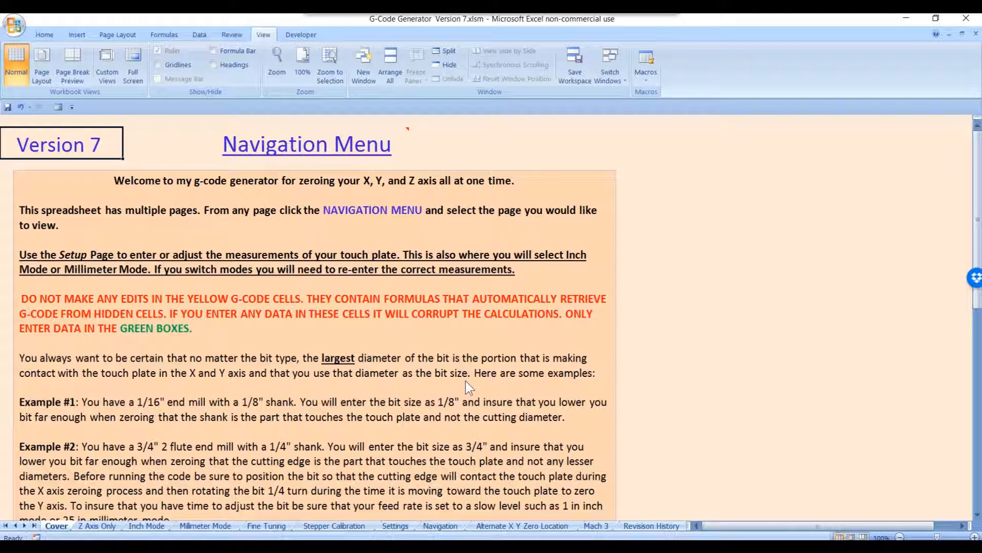
- Follow the cover sheet's Navigation Menu link to reach the page listing every sheet
click(306, 144)
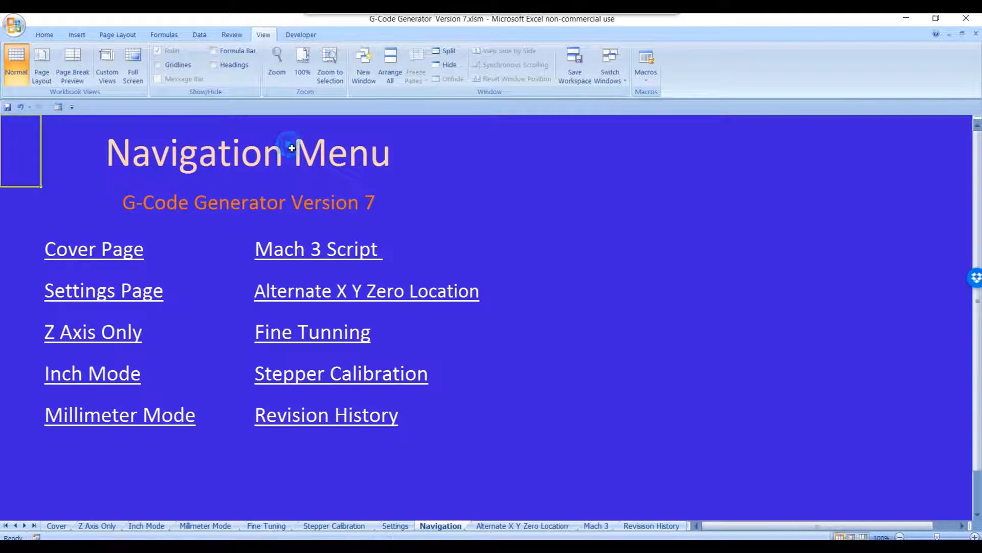
mouse_move(184, 303)
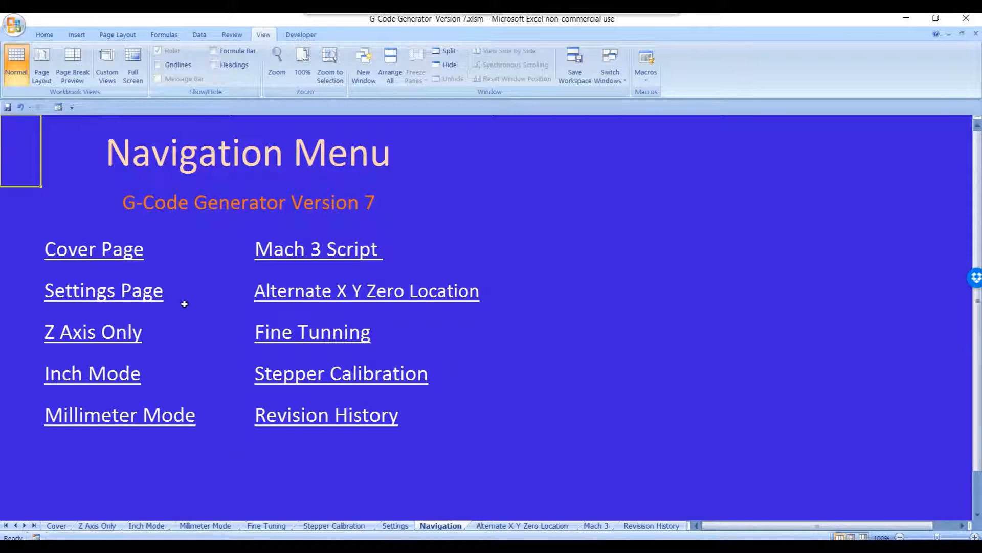
mouse_move(132, 298)
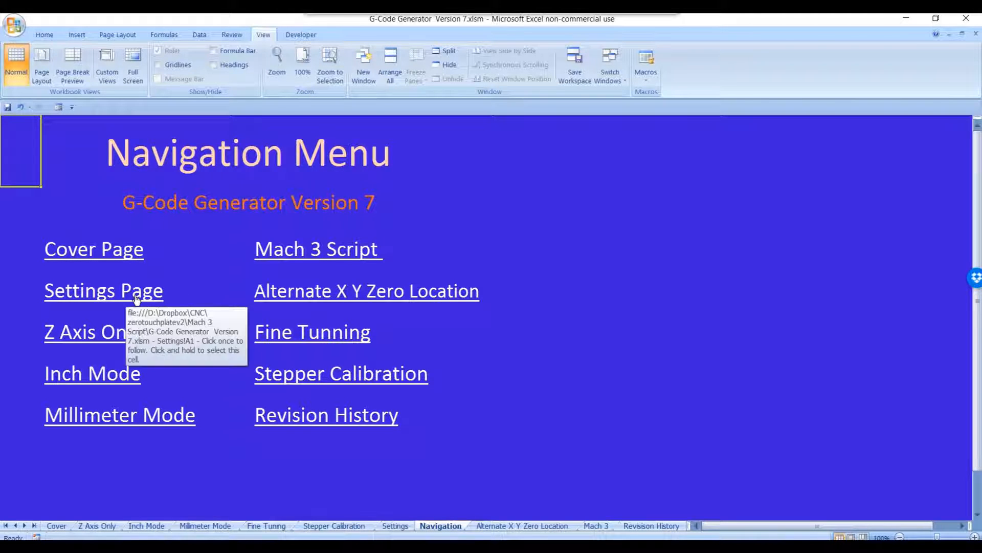
click(104, 290)
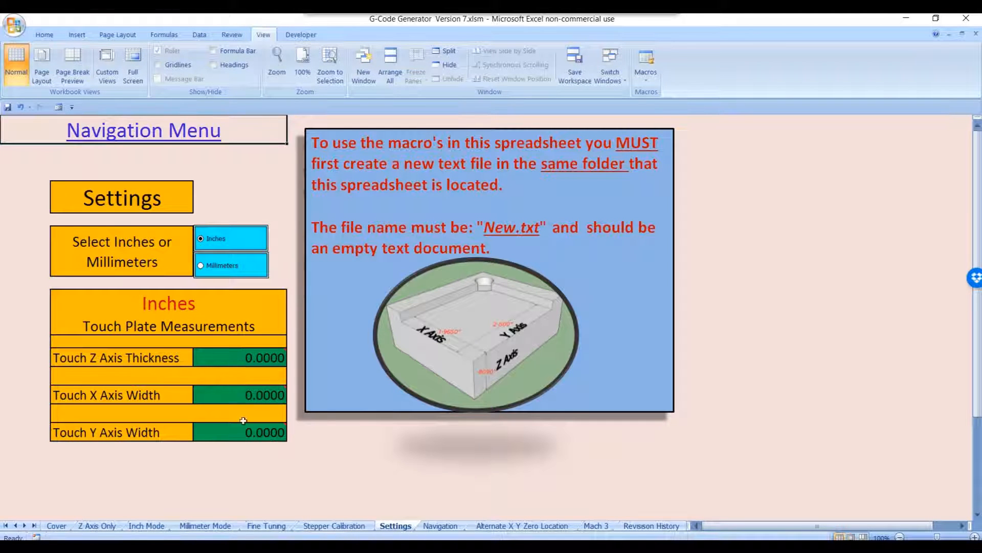
mouse_move(235, 357)
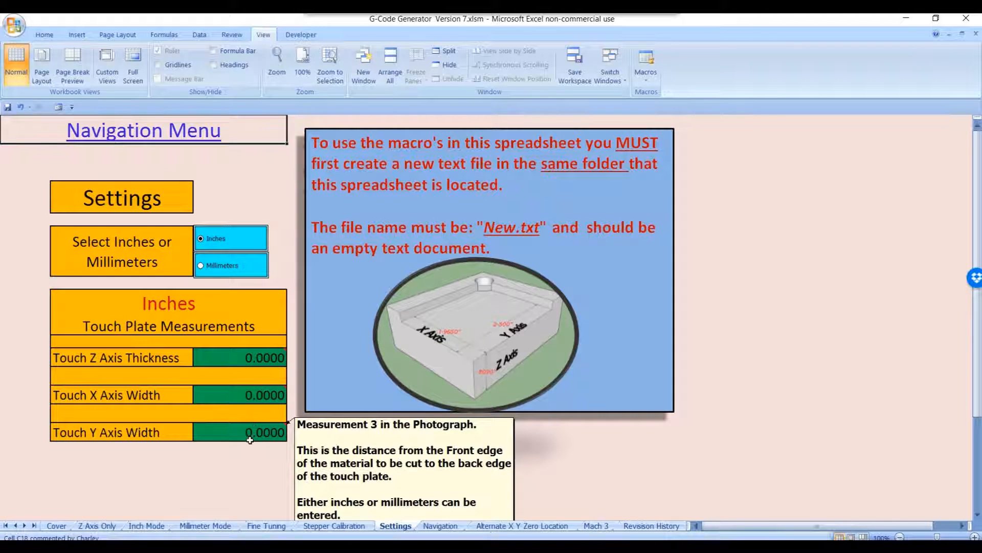
click(440, 526)
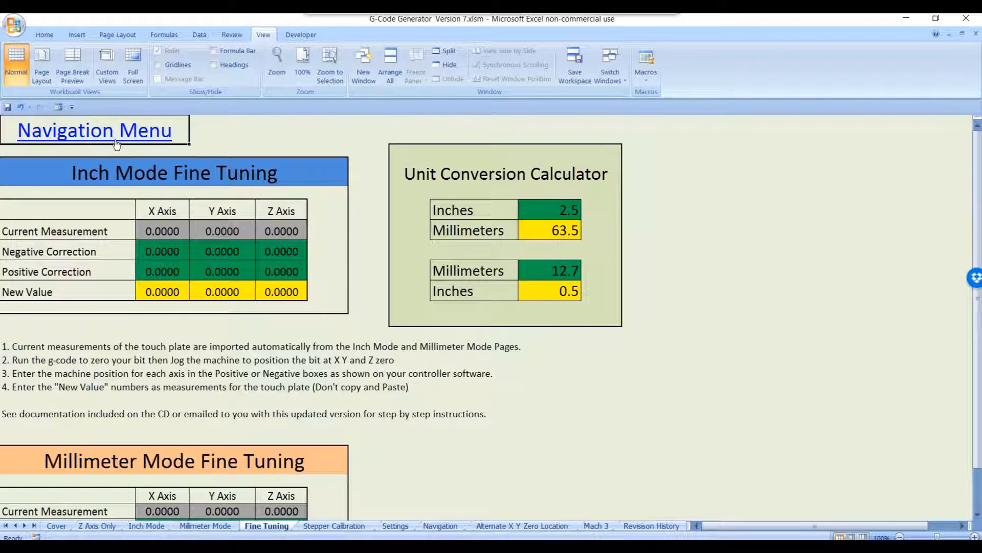
click(94, 130)
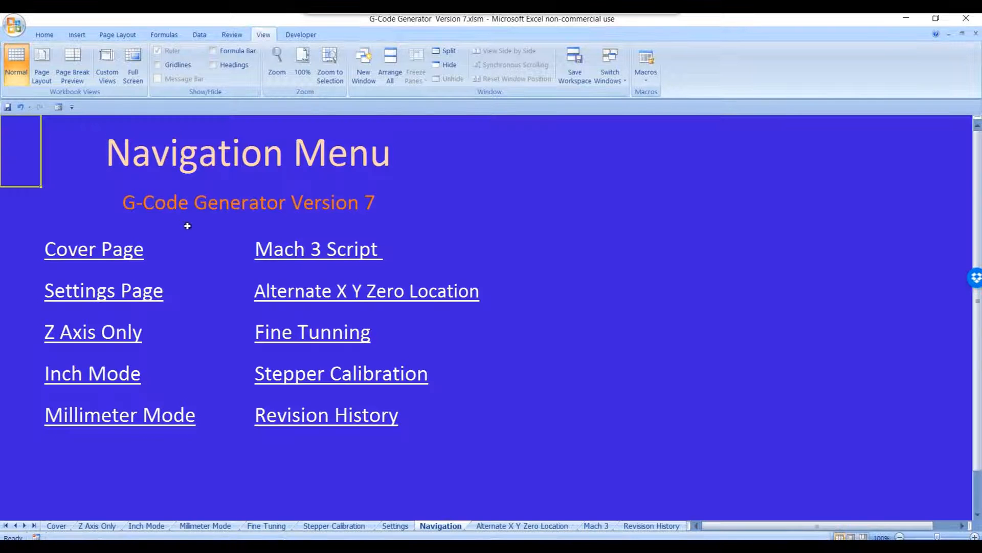
- On the Settings page enter a Touch X Axis Width of 2.0000 inches alongside the 0.8000 Z thickness
click(104, 289)
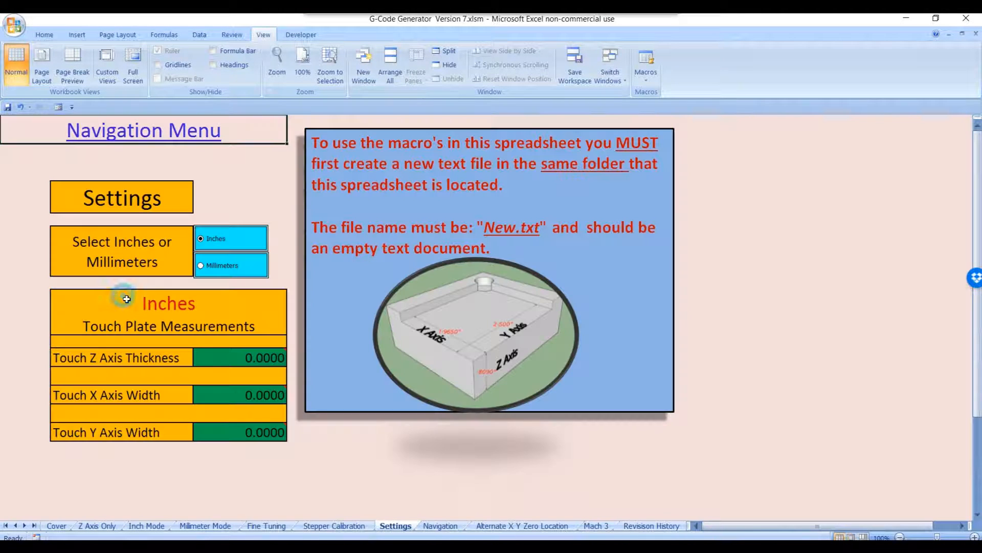
mouse_move(225, 358)
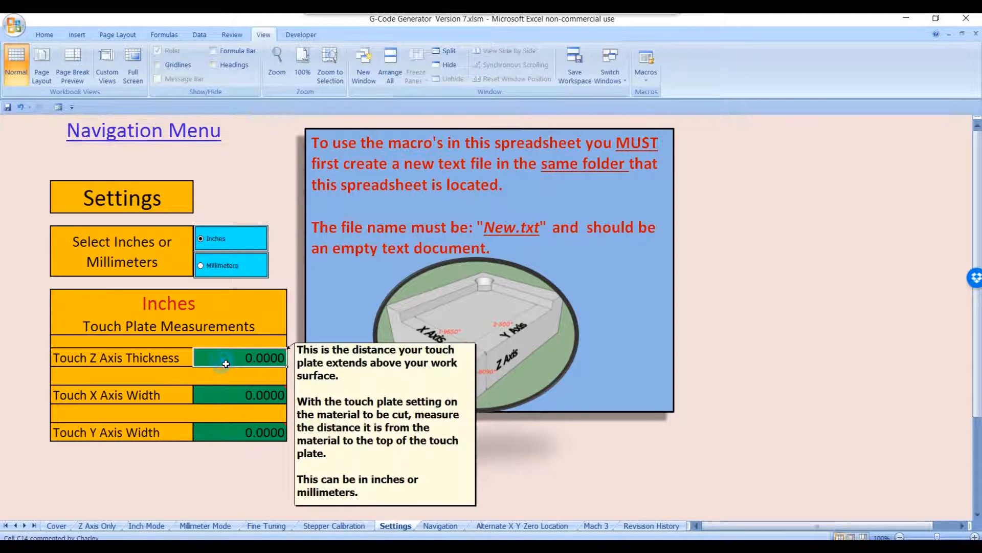
mouse_move(37, 378)
text(0.8000)
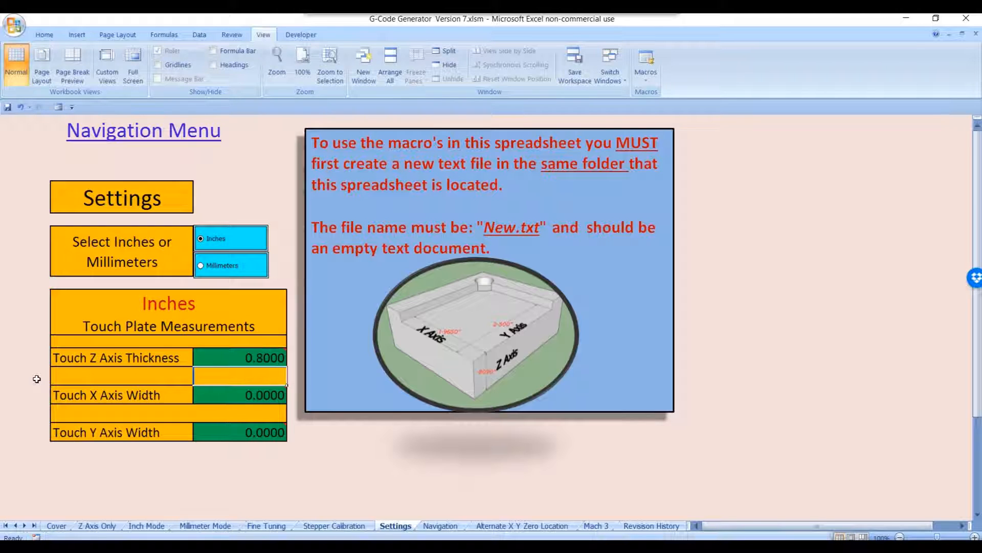
click(240, 395)
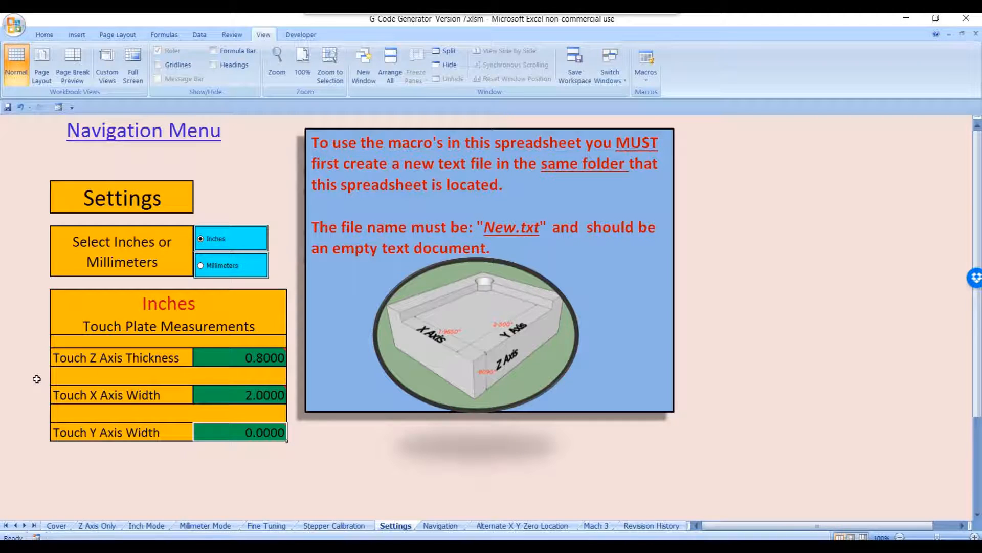
text(2.0000)
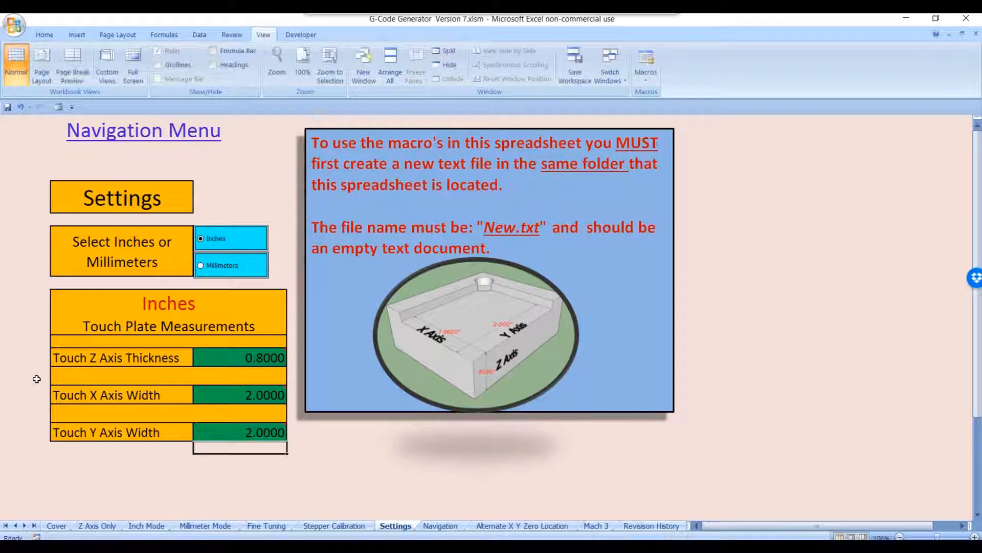
mouse_move(69, 309)
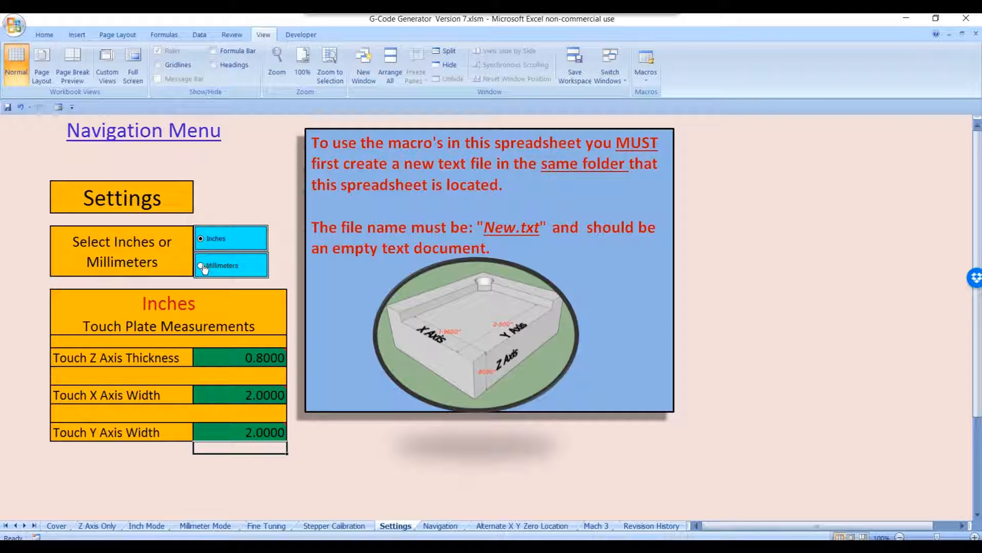
- Switch the touch plate units to Millimeters and return to the Navigation Menu sheet
click(203, 265)
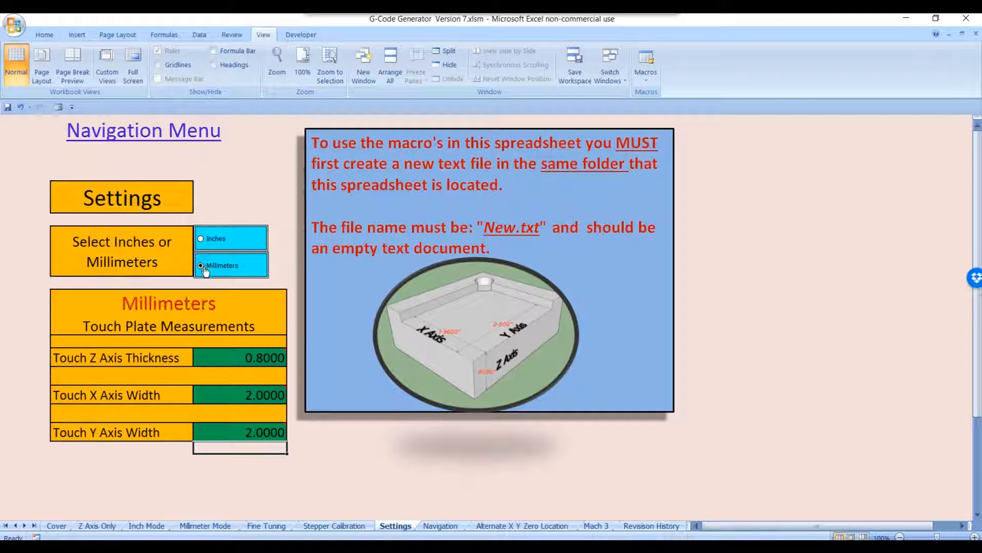
mouse_move(261, 369)
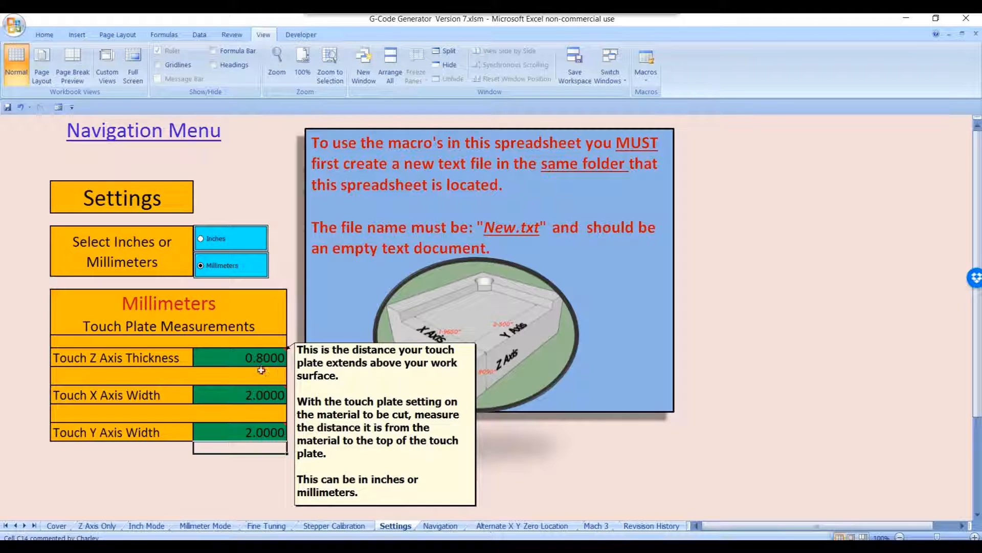
mouse_move(236, 438)
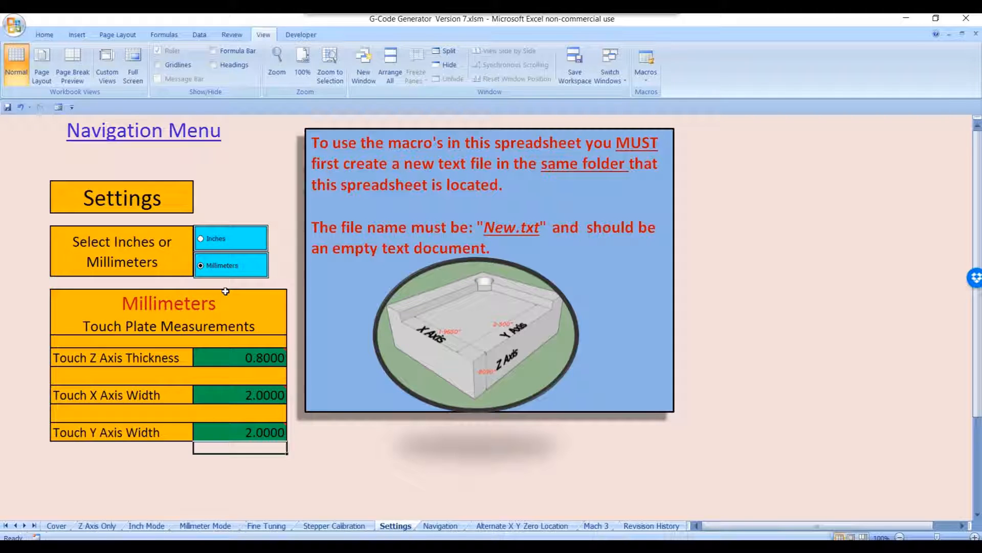
click(201, 239)
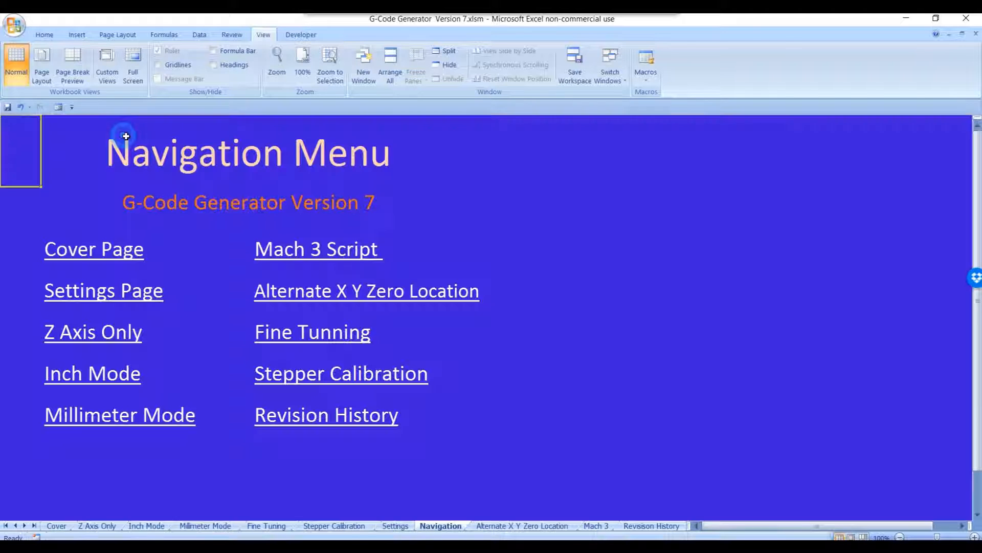
mouse_move(316, 260)
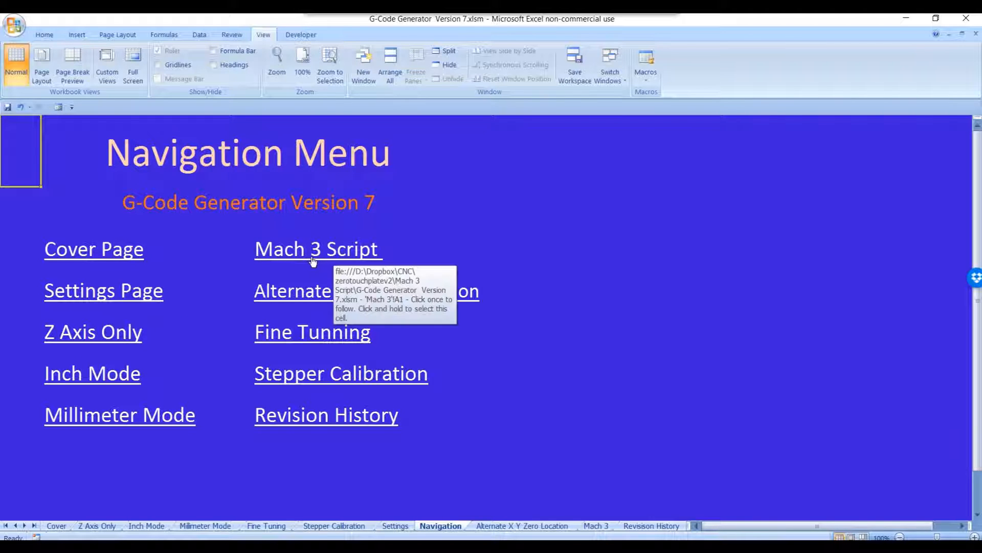
- Follow the Mach 3 Script link to show the generated G-code zeroing script
click(317, 248)
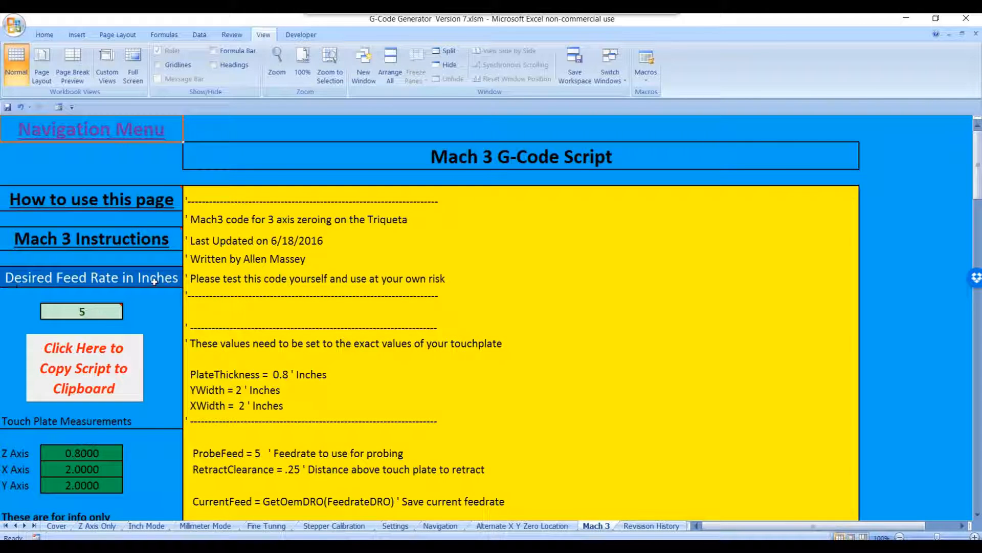
mouse_move(82, 311)
text(0)
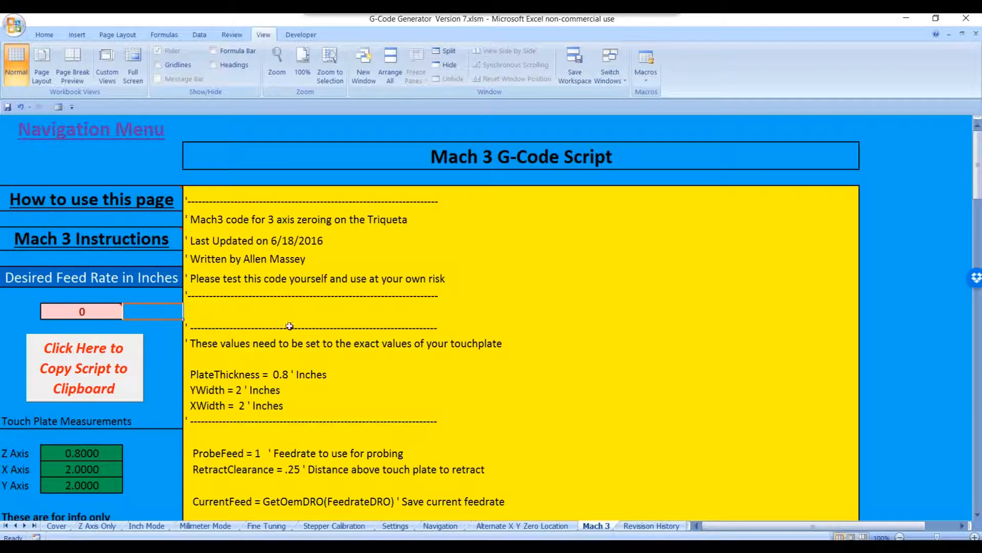
mouse_move(206, 459)
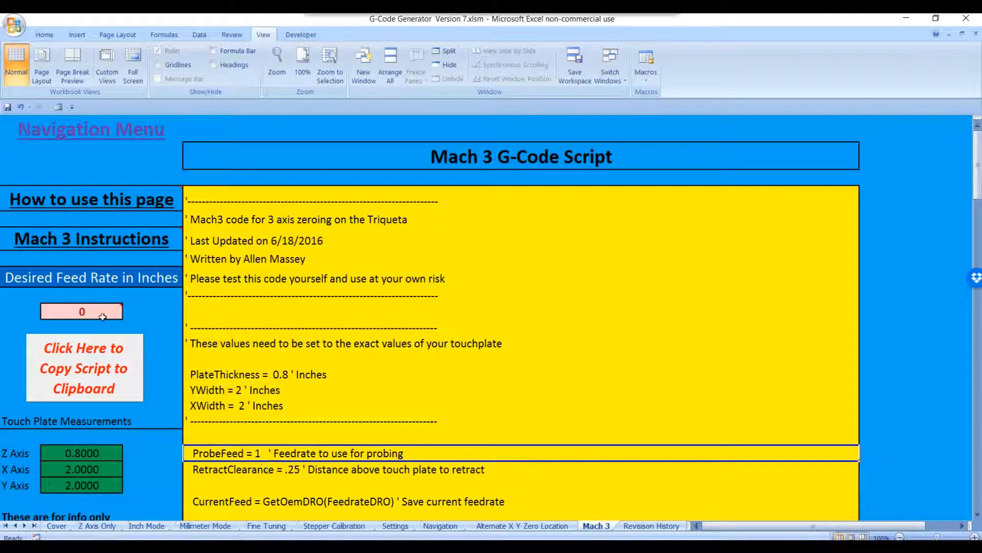
mouse_move(82, 311)
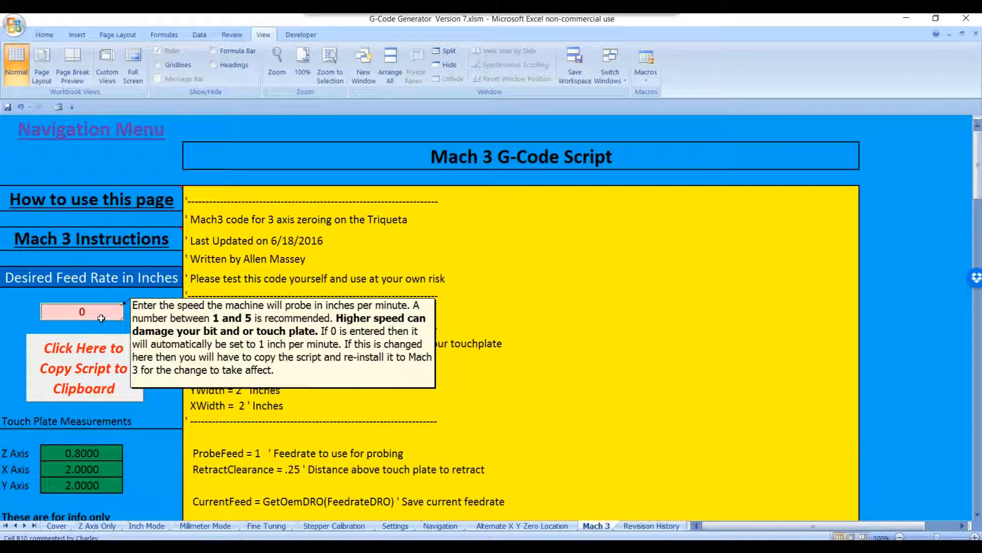
- Try a desired feed rate of 6, then set it back to 5 so ProbeFeed reads 5
text(6)
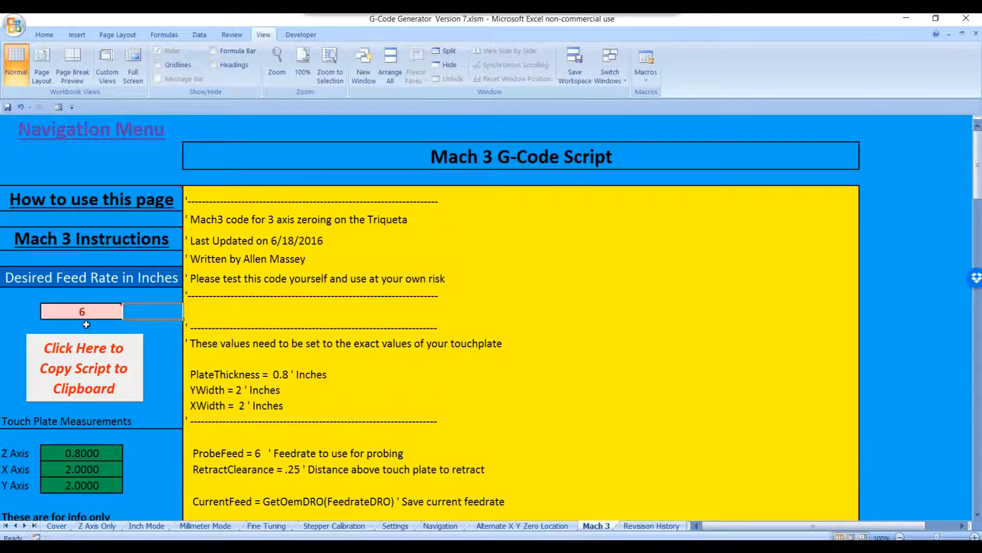
mouse_move(81, 311)
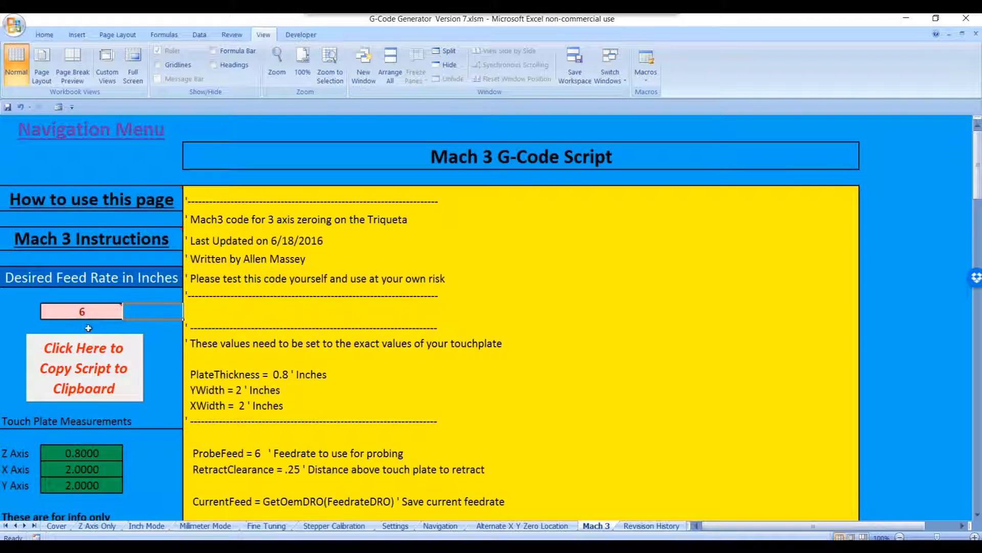
mouse_move(82, 311)
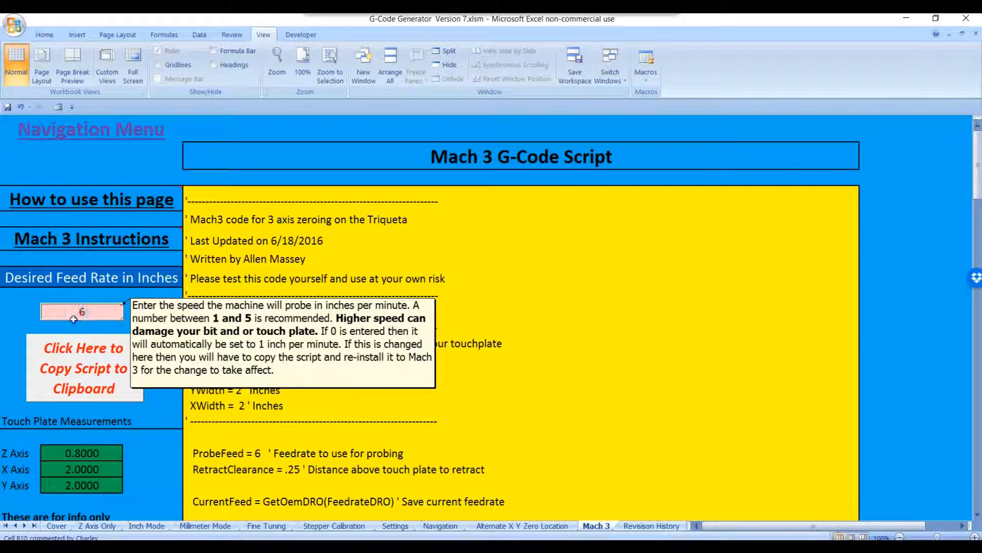
text(5)
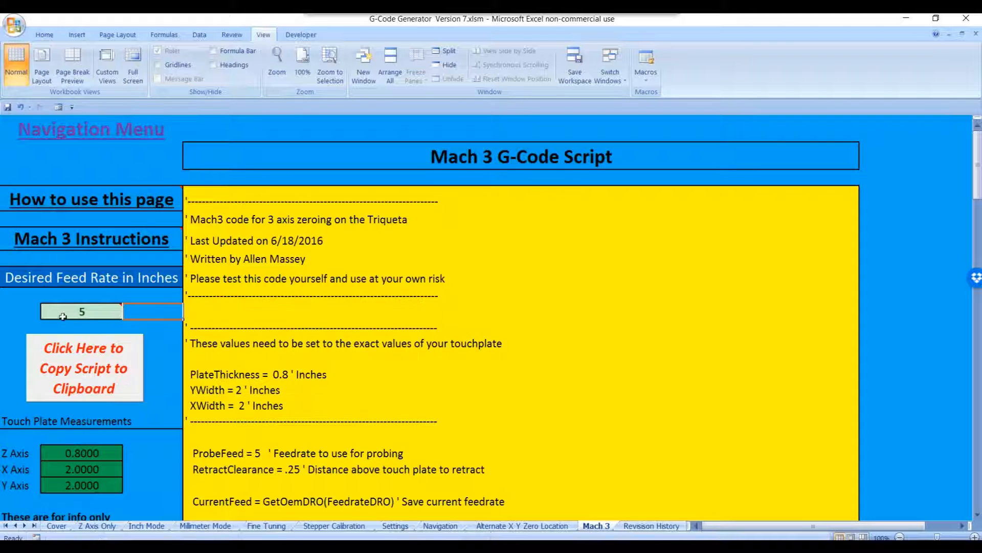
mouse_move(81, 311)
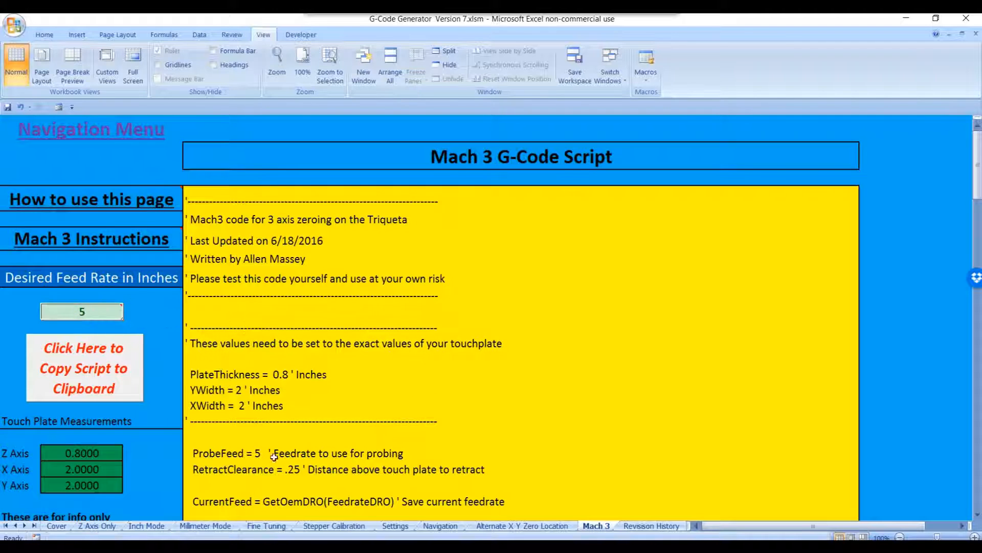
click(250, 453)
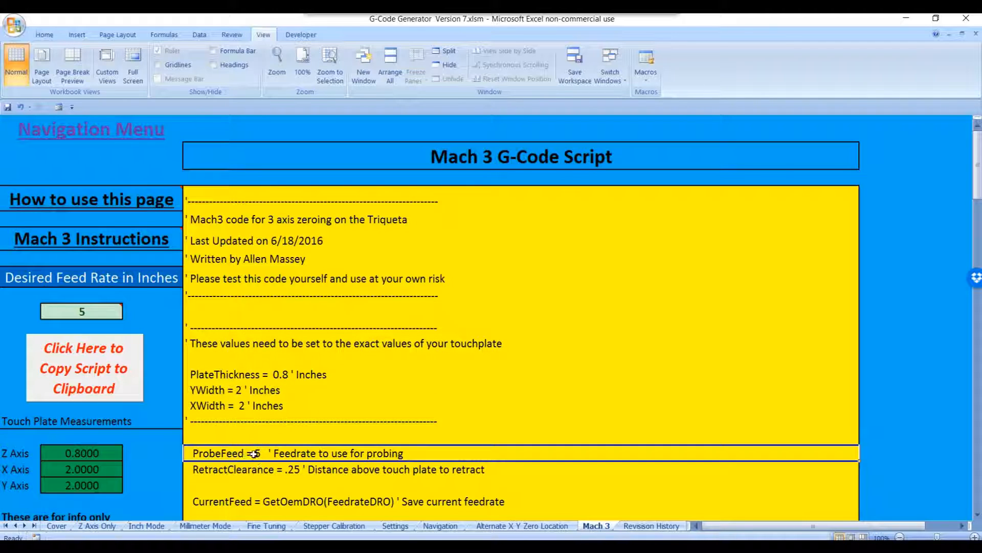
click(235, 390)
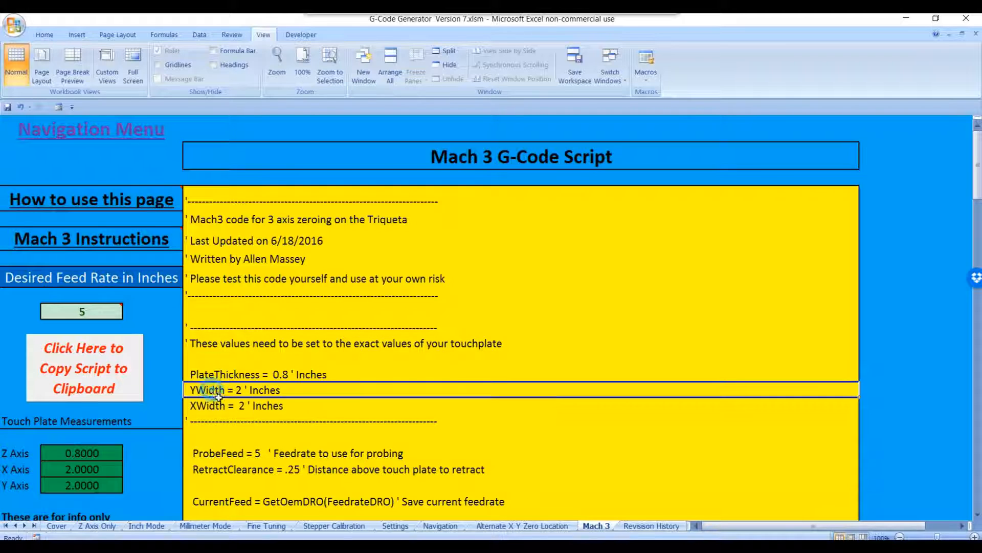
click(257, 374)
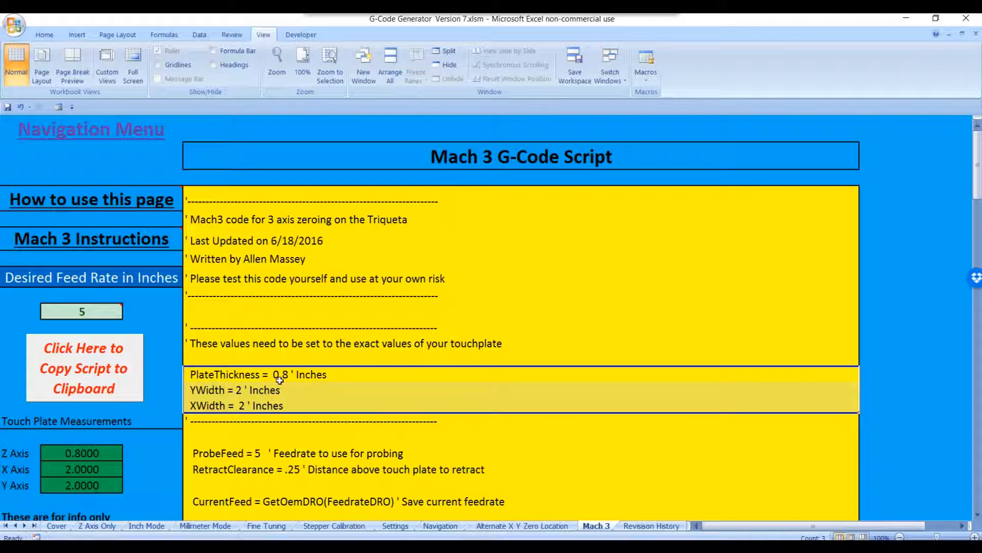
mouse_move(201, 399)
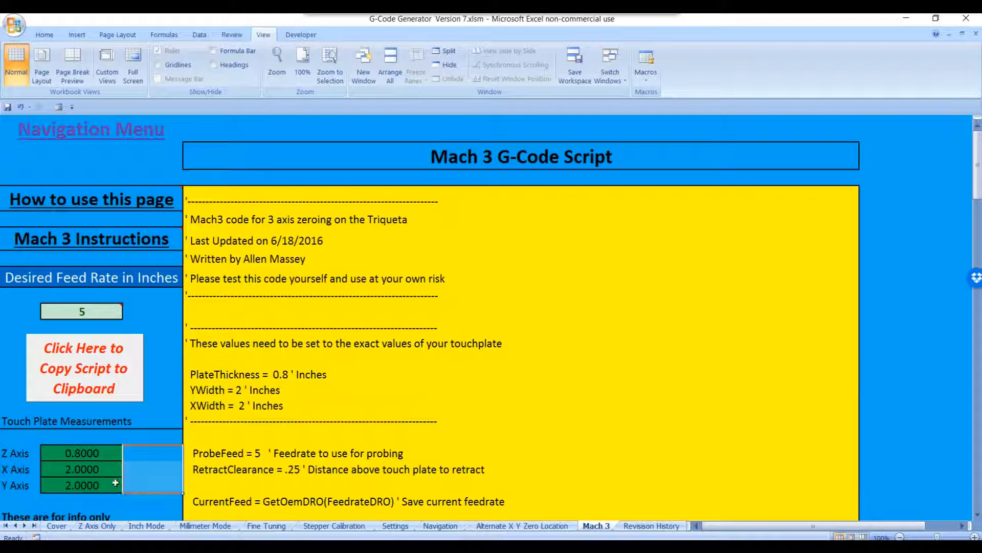
scroll(down, 3)
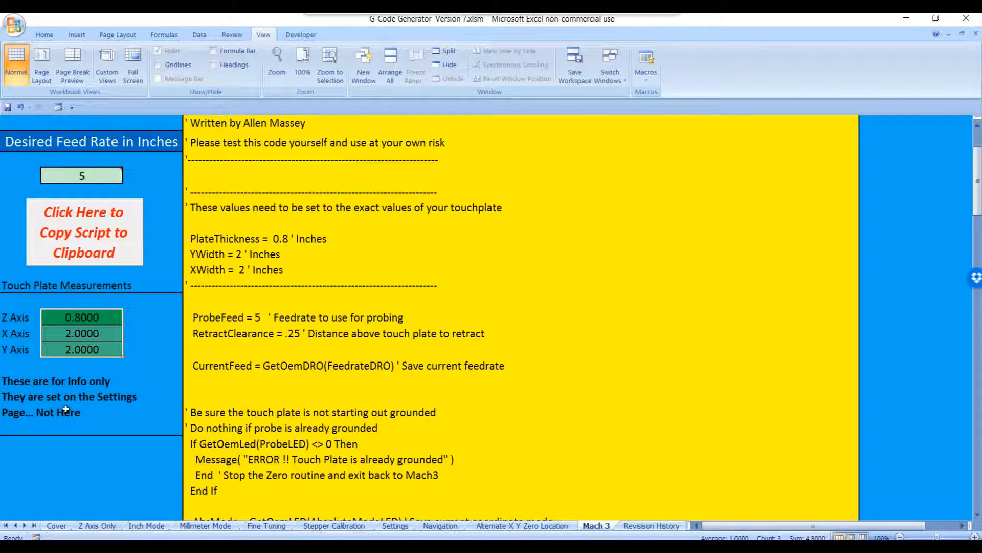
click(61, 412)
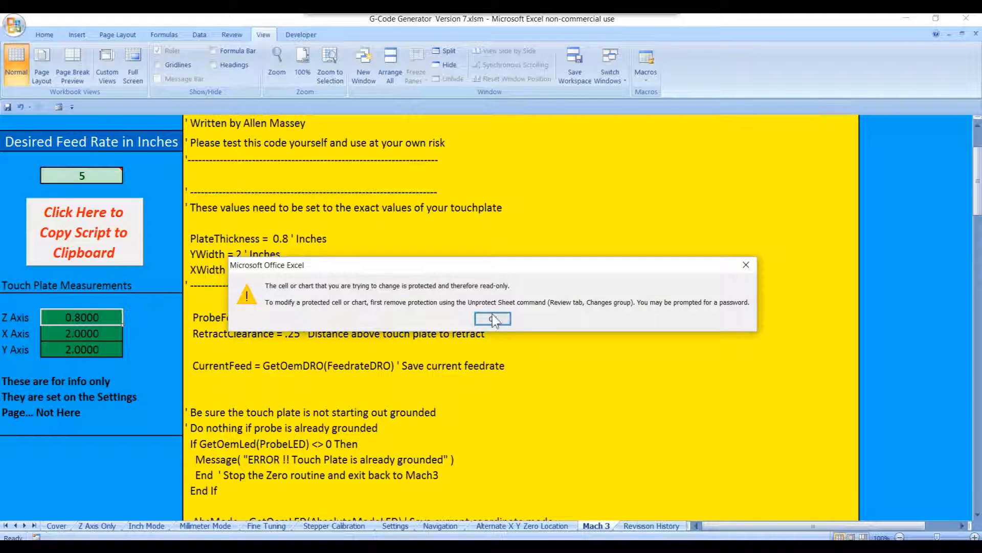
click(492, 320)
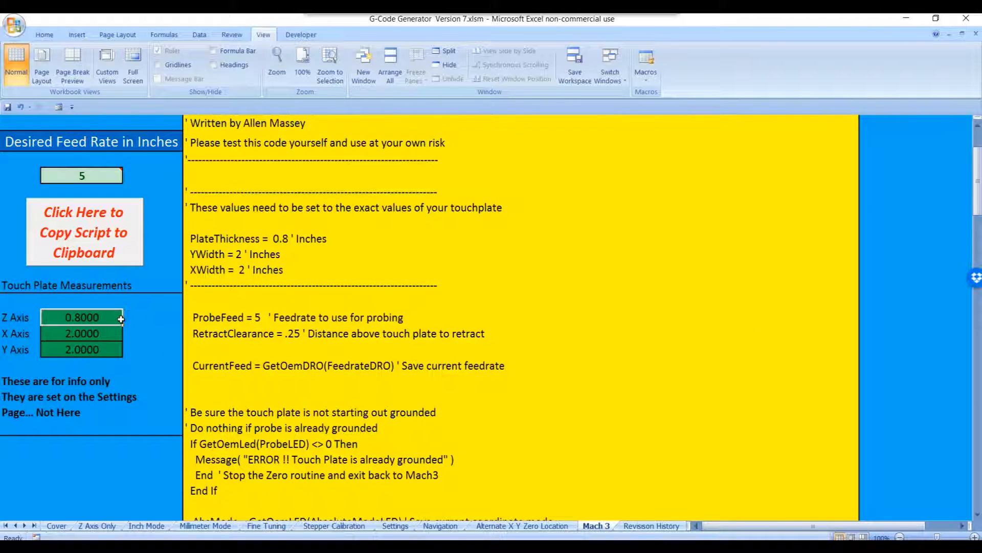
mouse_move(118, 380)
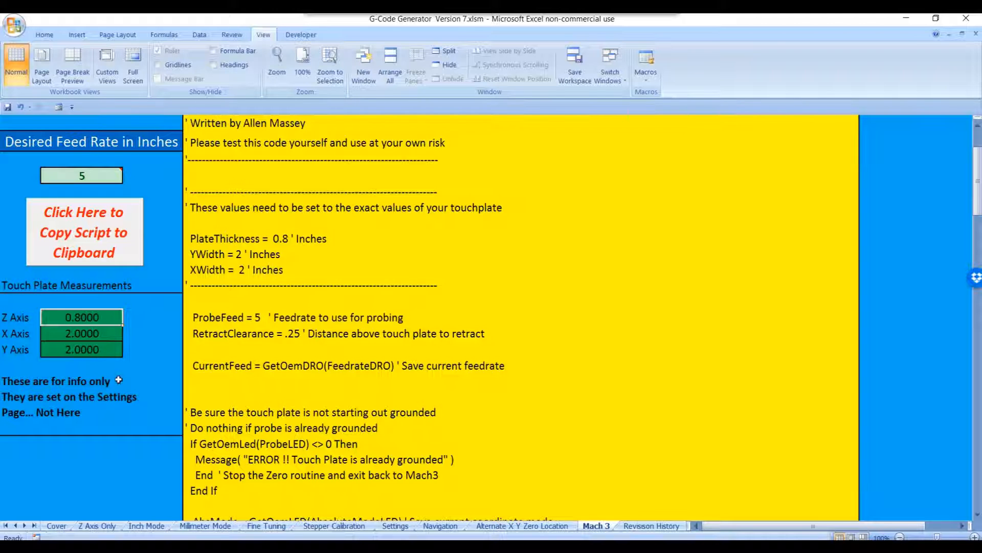
scroll(up, 3)
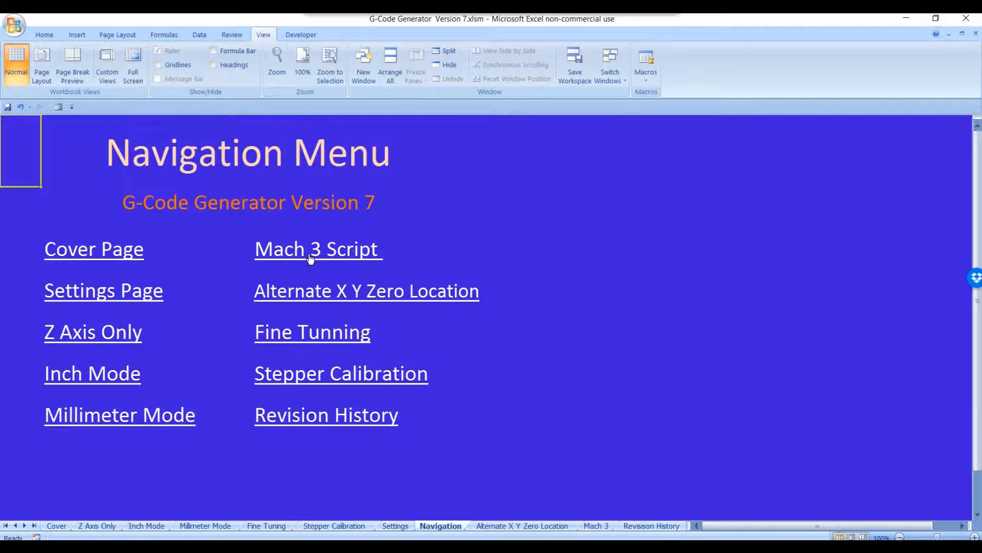
- On the Mach 3 Script sheet use Click Here to Copy Script to Clipboard to copy the whole zeroing script
click(317, 248)
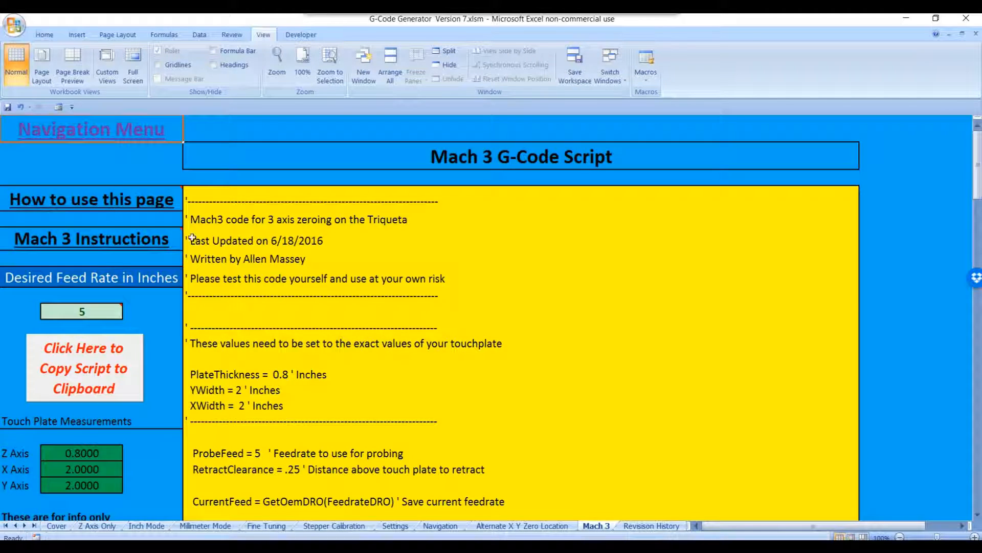
scroll(down, 3)
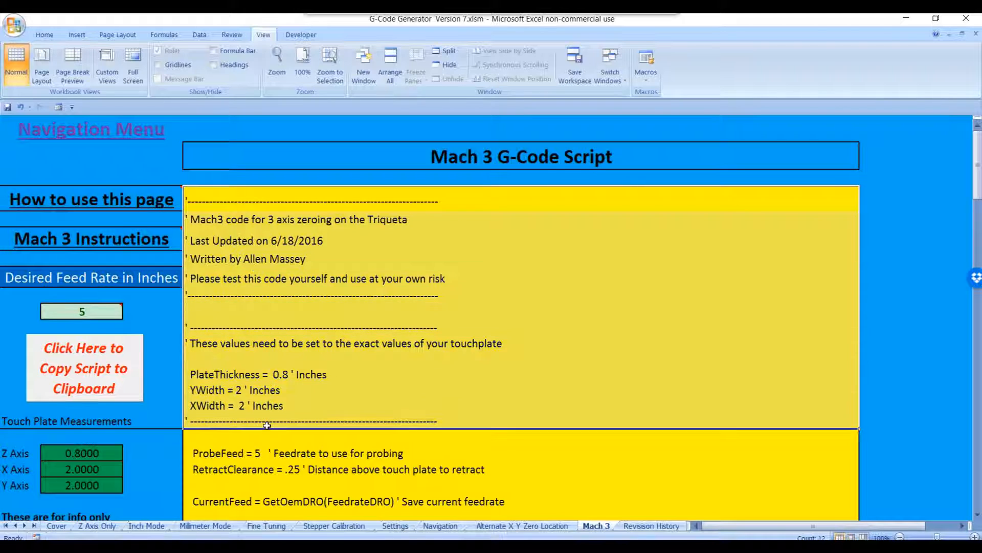
right_click(266, 425)
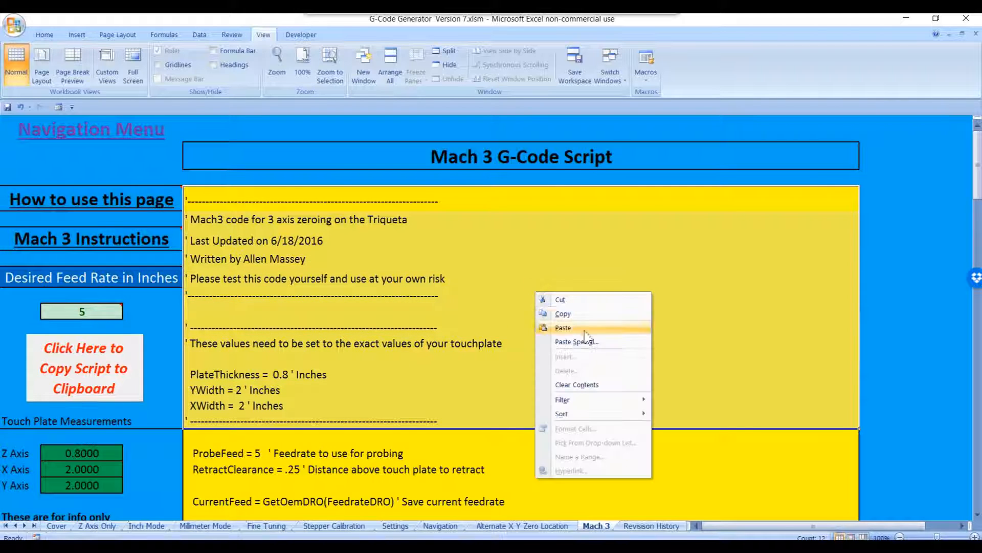
mouse_move(154, 350)
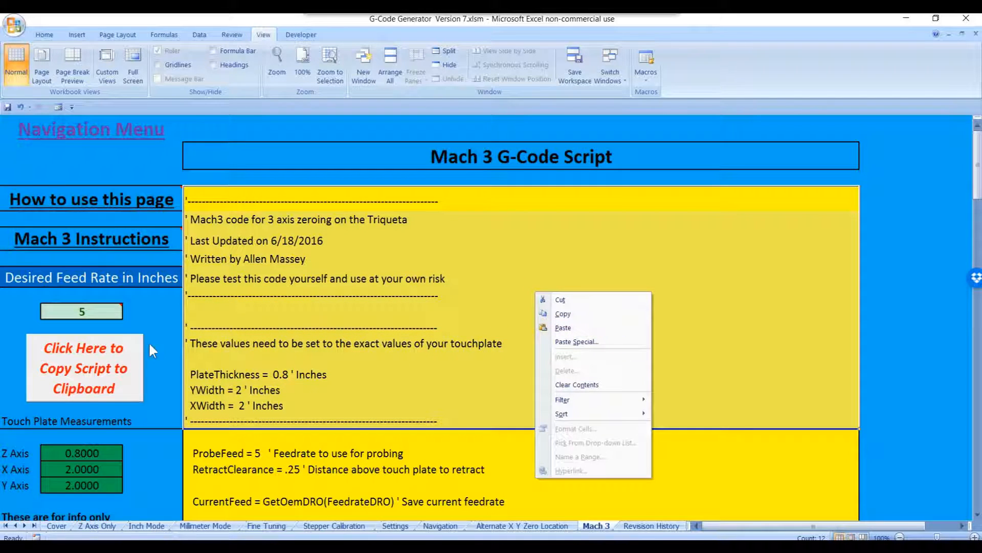
click(183, 361)
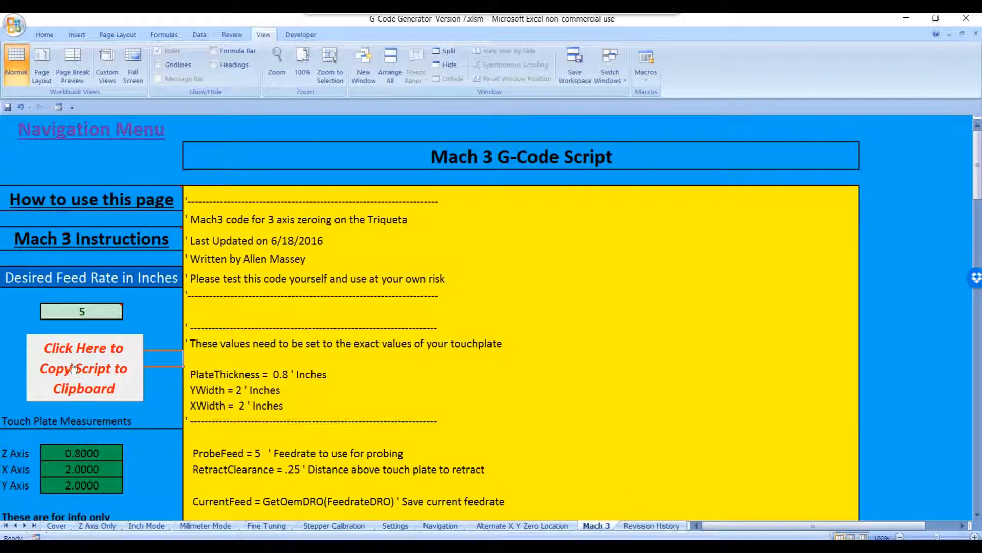
click(83, 367)
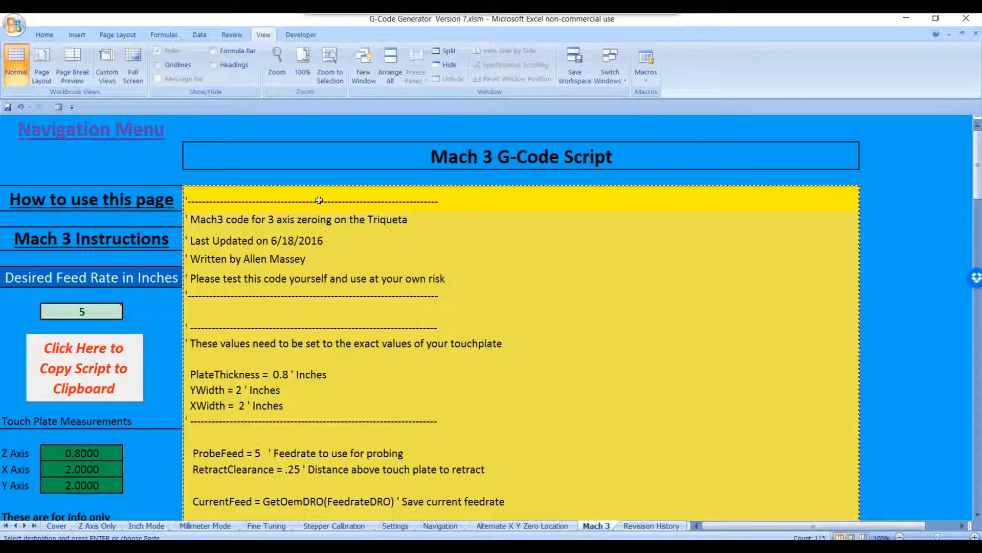
mouse_move(830, 192)
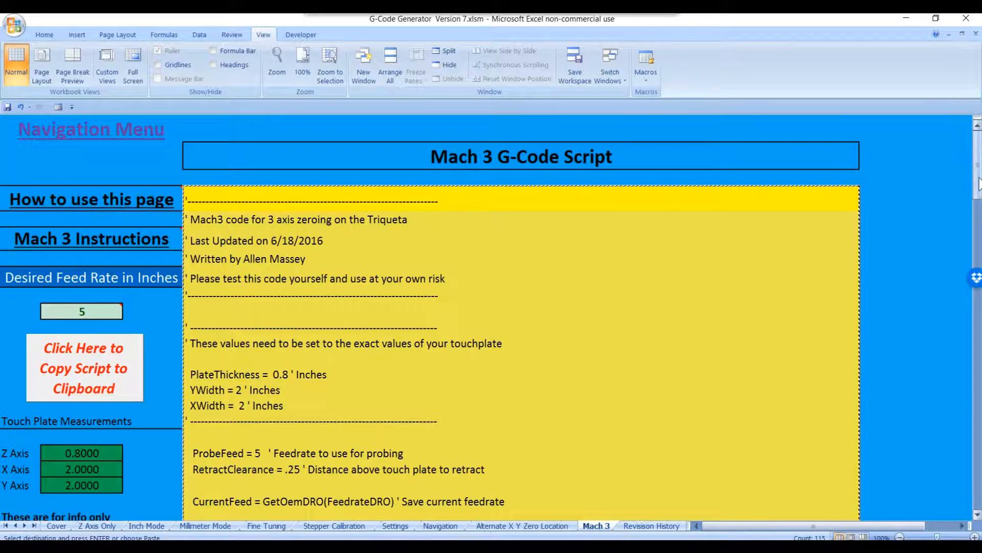
scroll(down, 3)
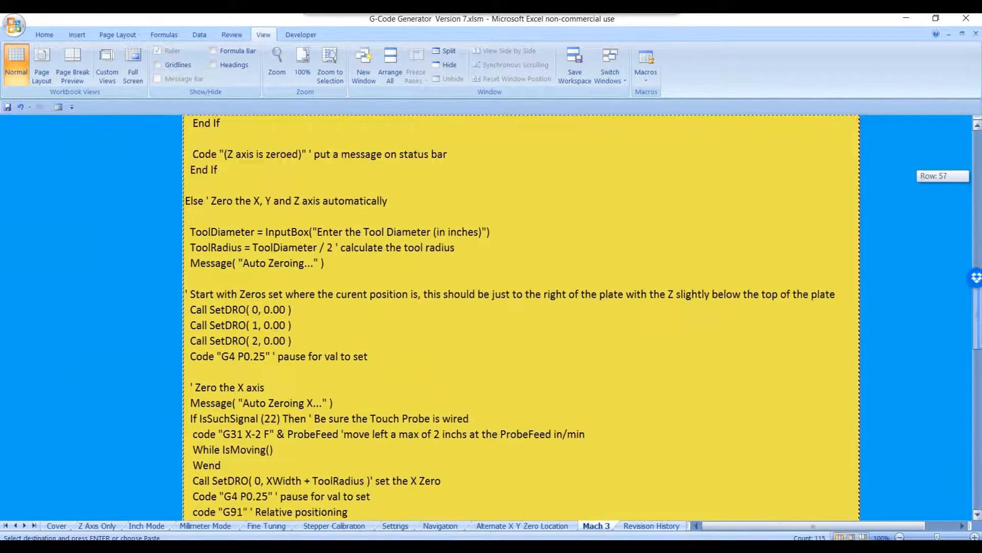
scroll(down, 3)
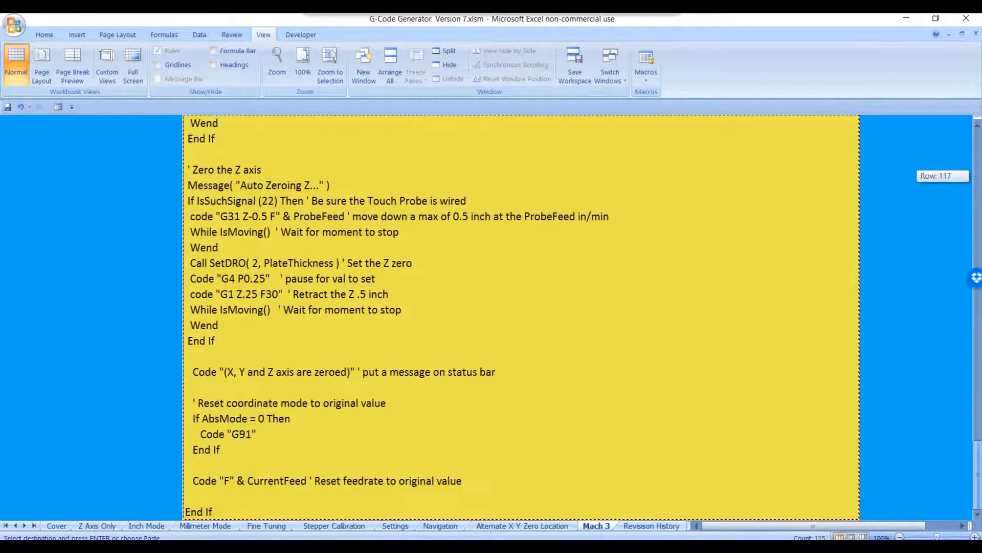
scroll(down, 3)
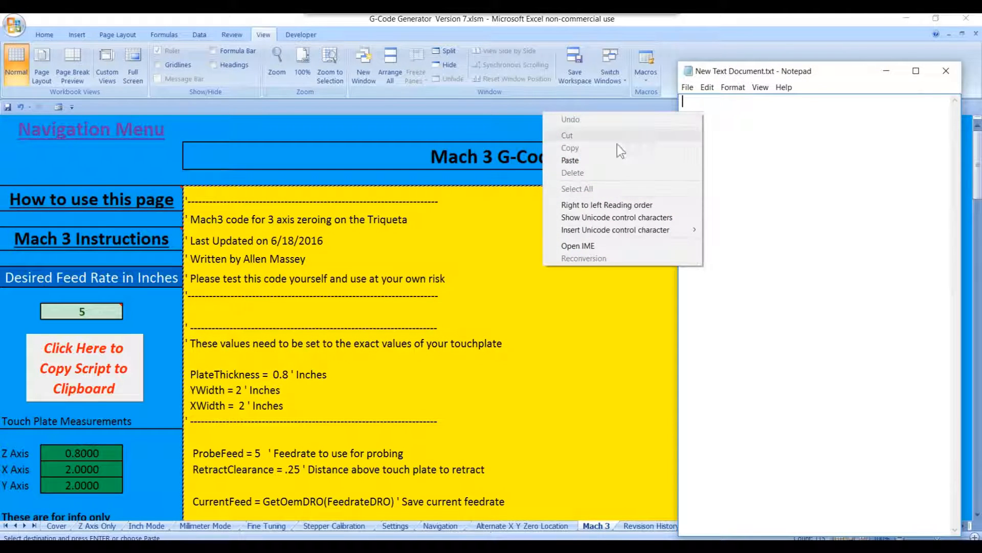
- Paste the copied zeroing script into the blank Notepad document, leaving it ending with End If
click(570, 160)
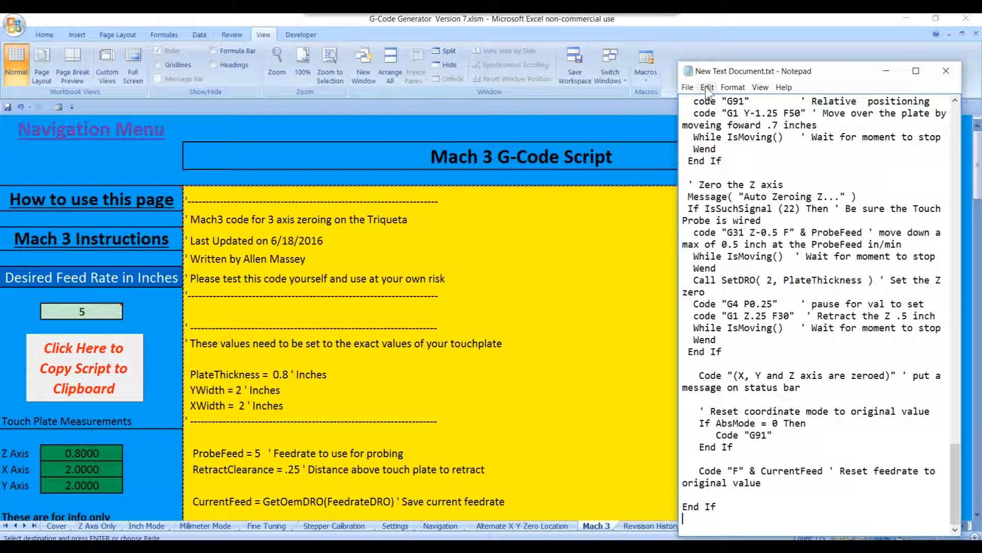
click(707, 87)
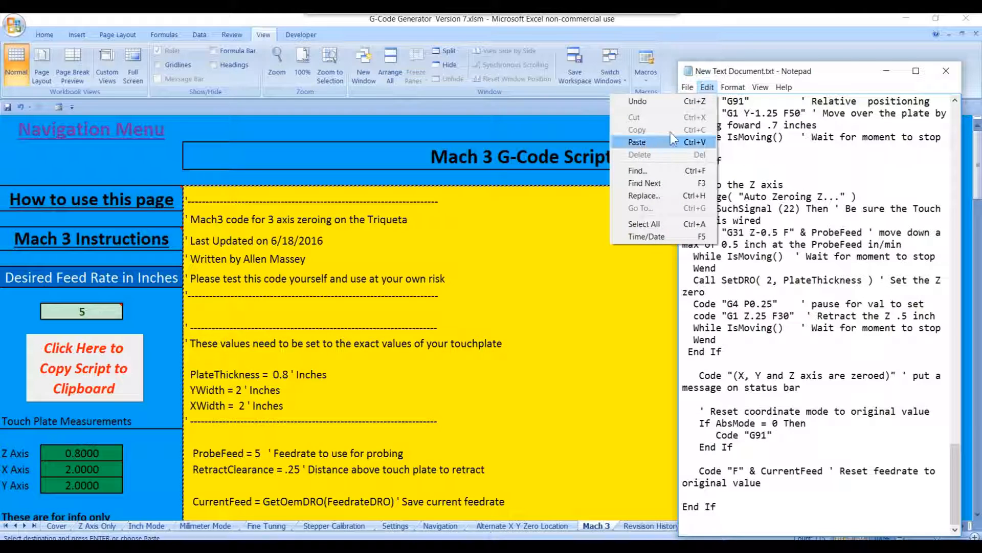
click(637, 141)
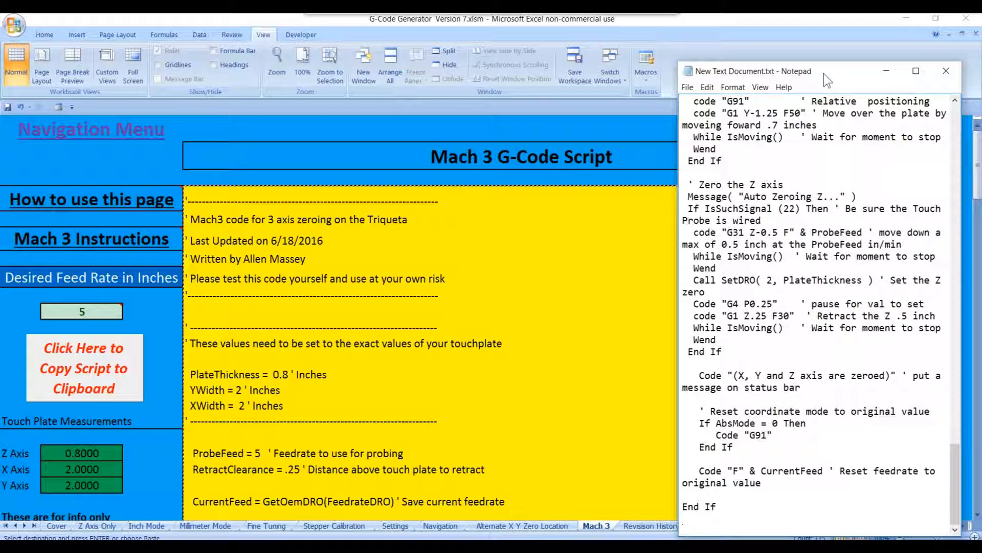
mouse_move(407, 320)
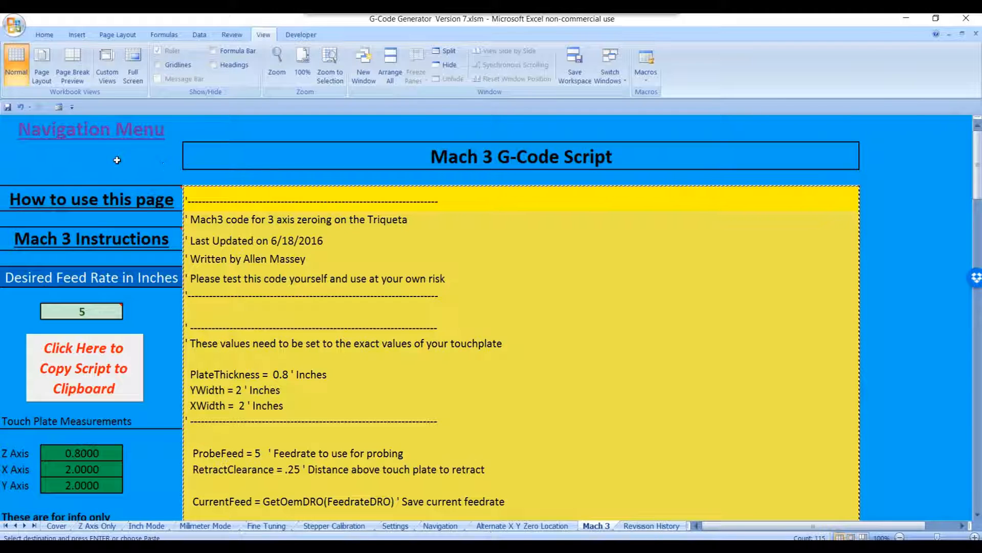
- Save the G-Code Generator Version 7 workbook via the Office button
click(154, 155)
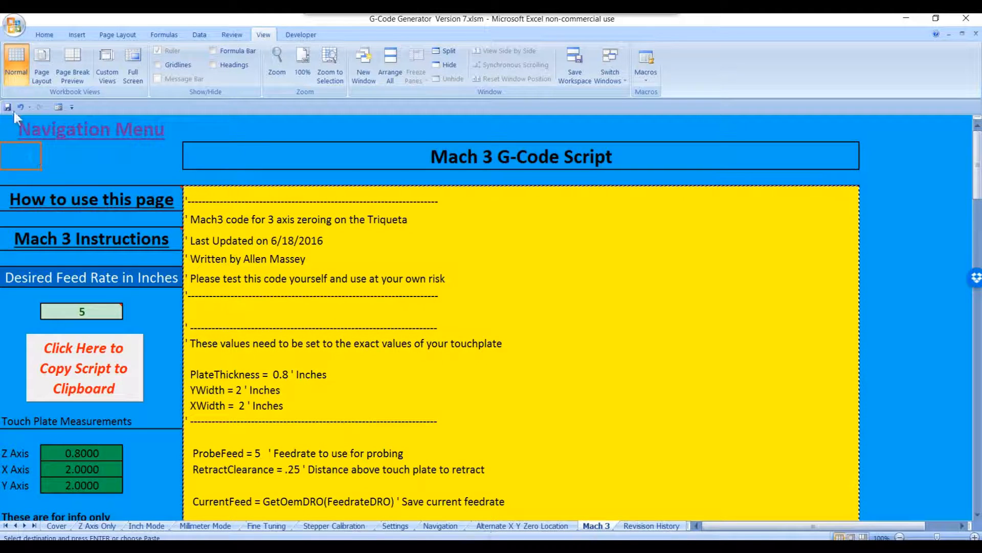
click(14, 23)
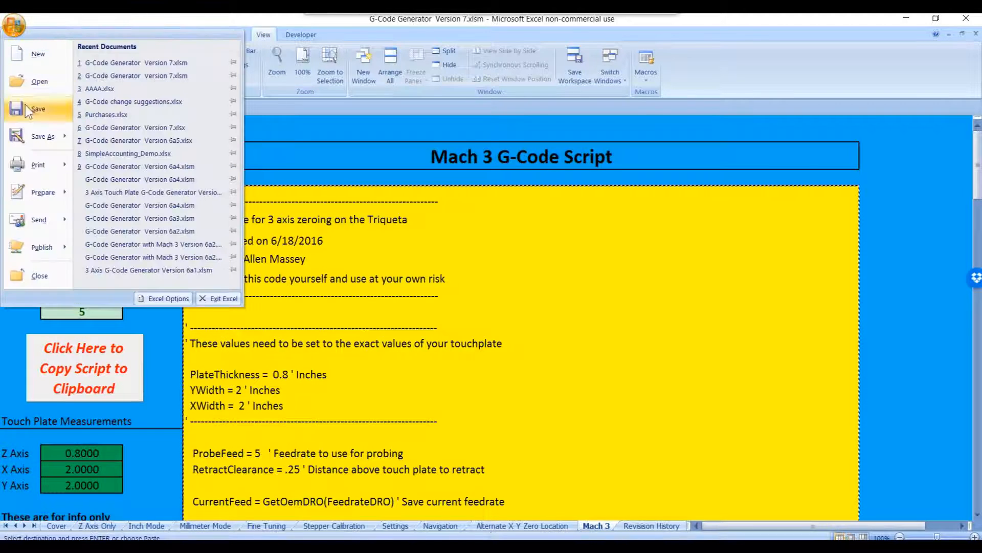
click(14, 25)
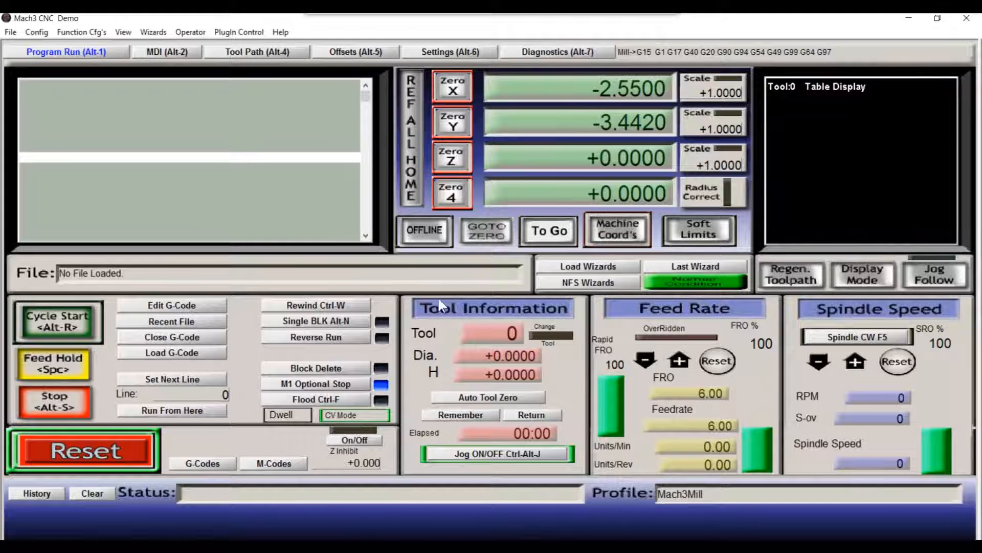
mouse_move(532, 385)
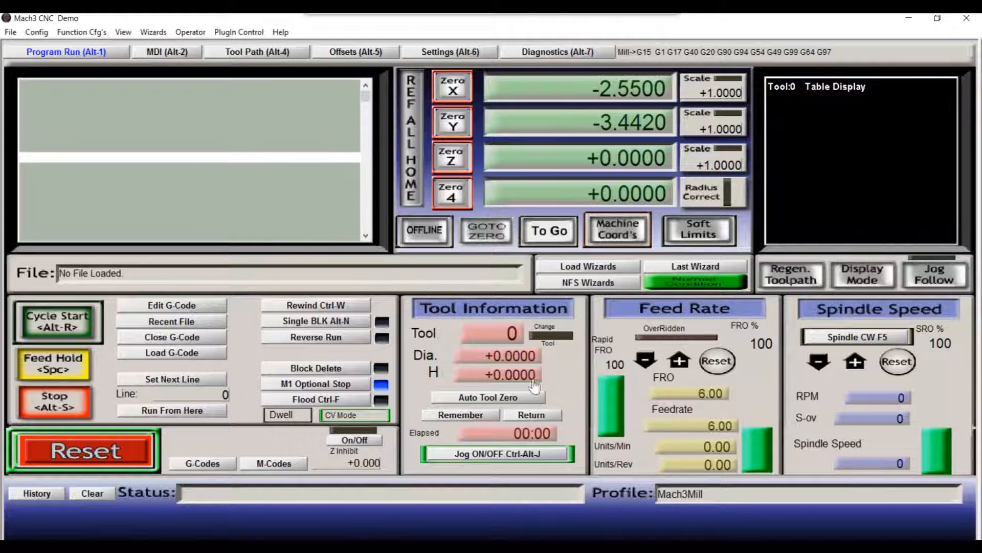
mouse_move(564, 404)
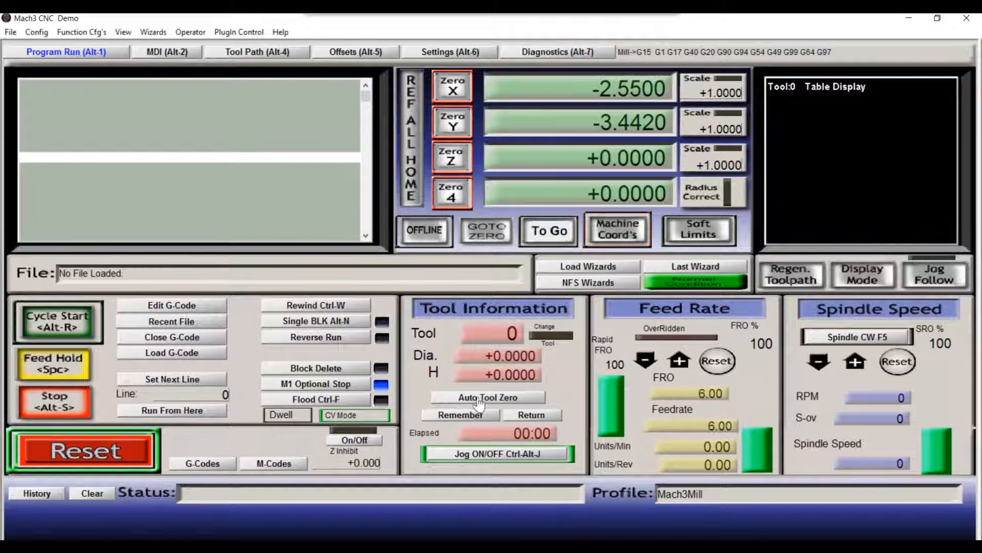
mouse_move(497, 403)
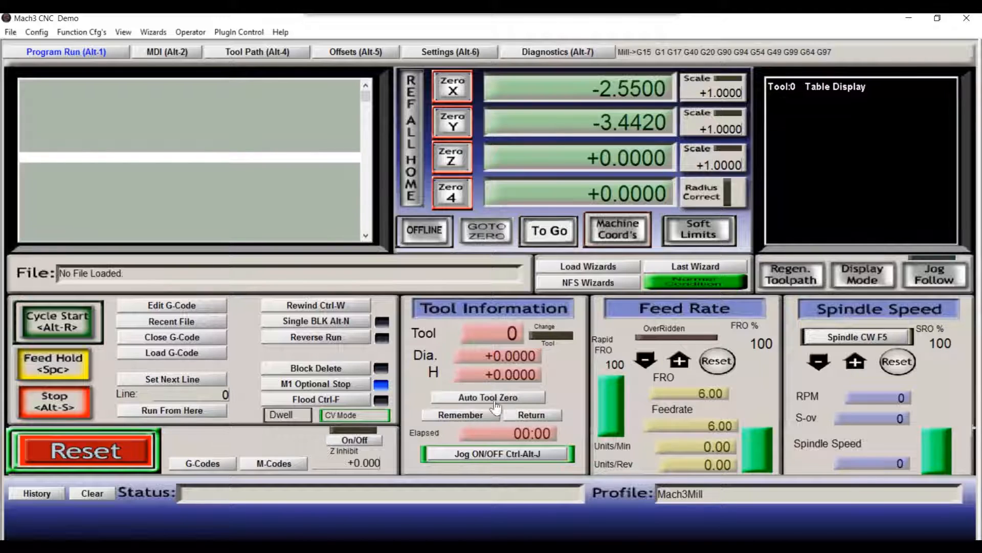
mouse_move(511, 406)
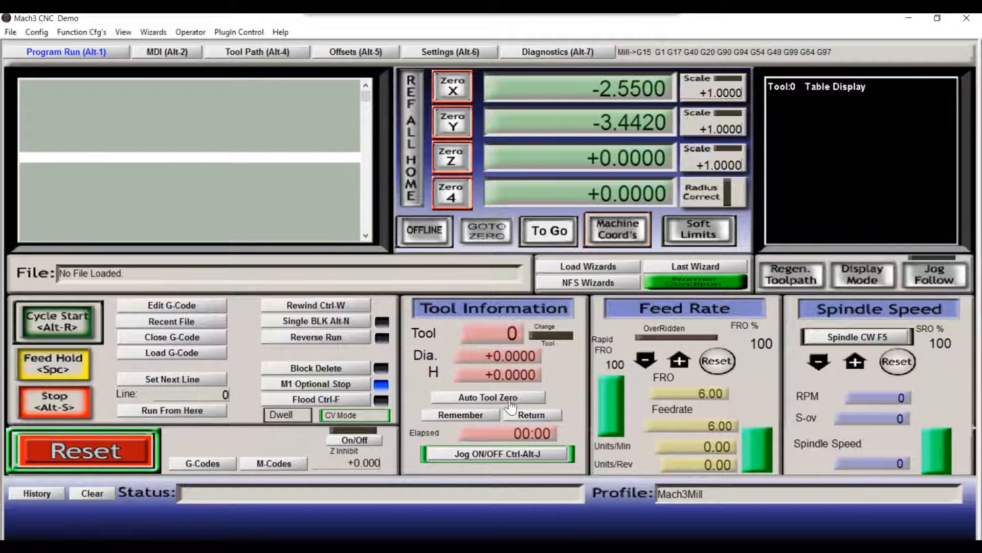
mouse_move(452, 411)
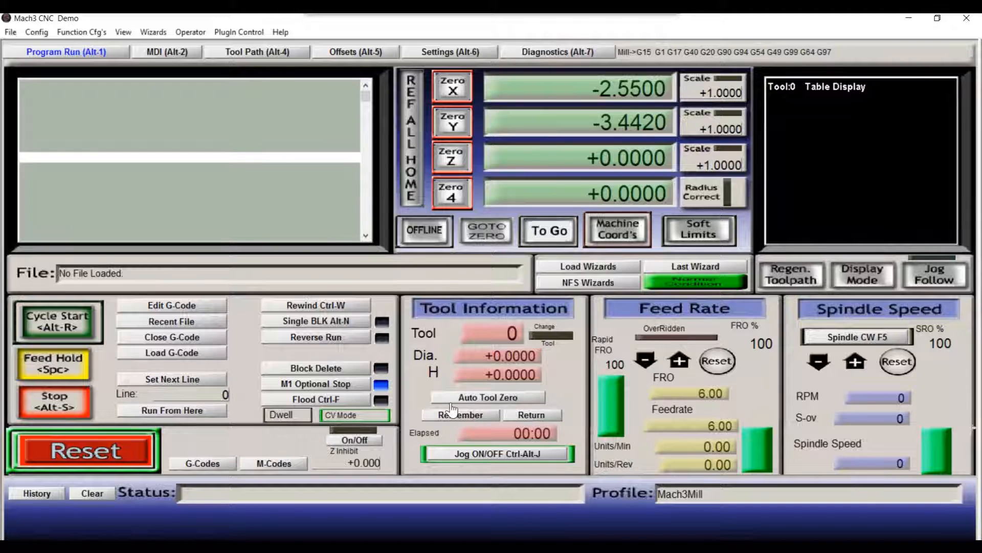
mouse_move(202, 68)
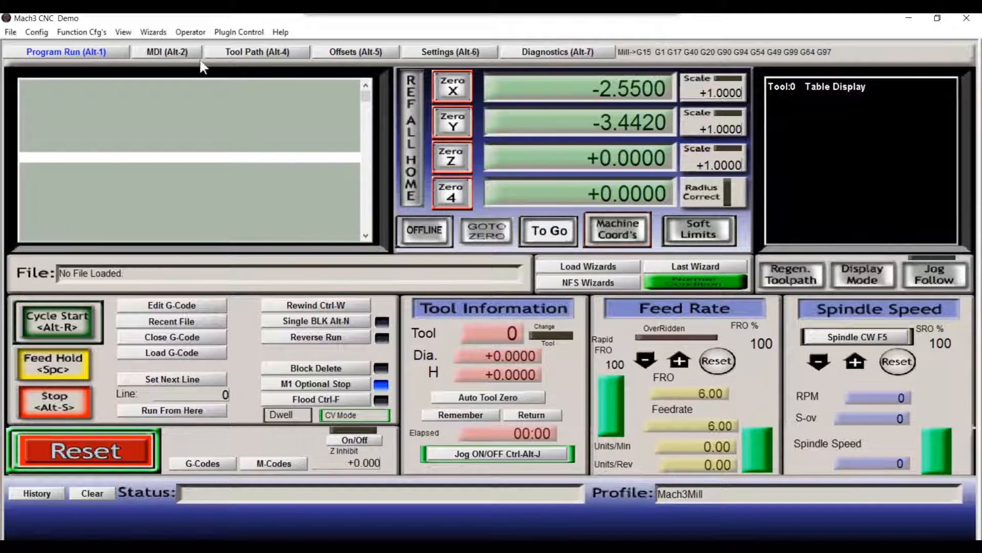
- Bring up Mach3's Operator menu listing VB Script Editor and Edit Button Script
click(190, 32)
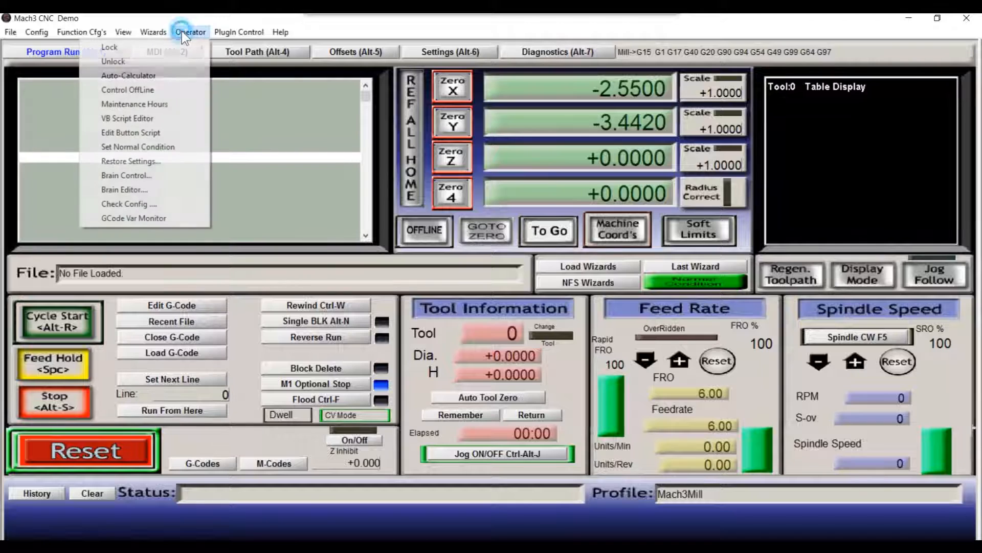
mouse_move(130, 132)
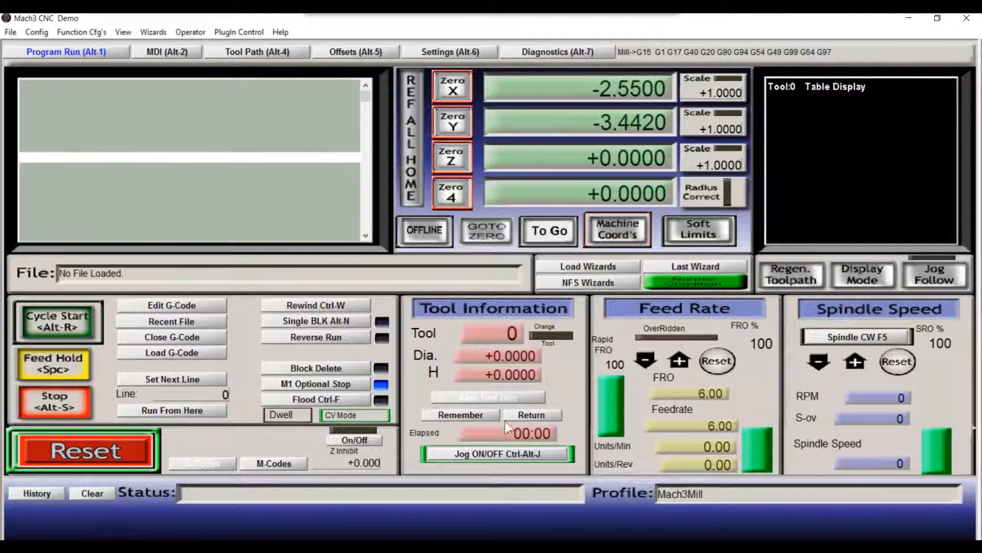
mouse_move(425, 133)
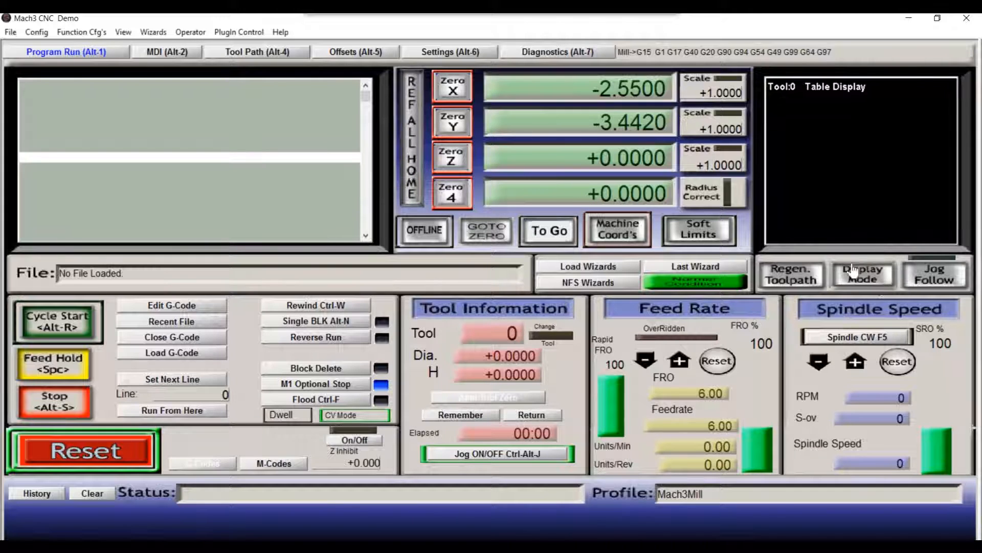
mouse_move(693, 415)
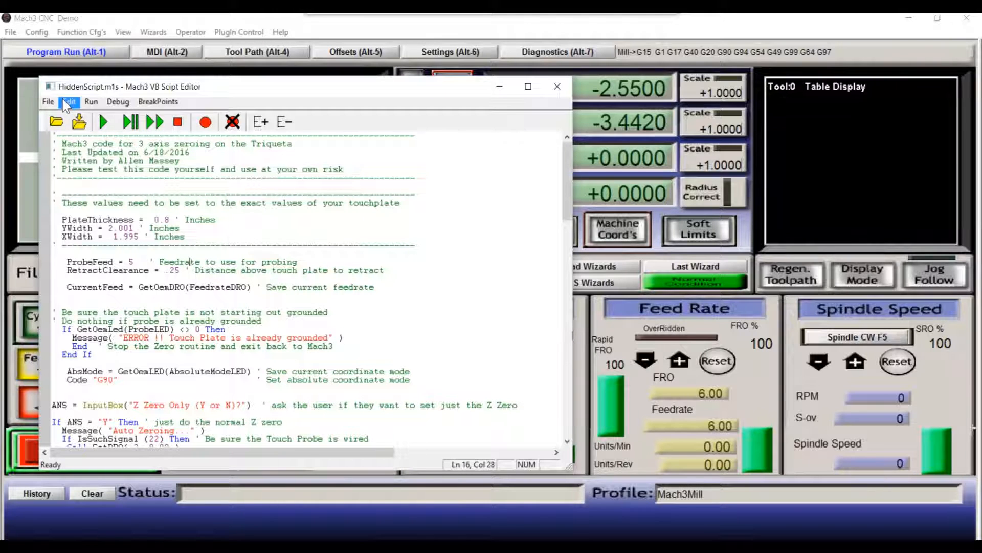
- Select all of the Auto Tool Zero button's old script in the VB Script Editor and delete it
click(69, 102)
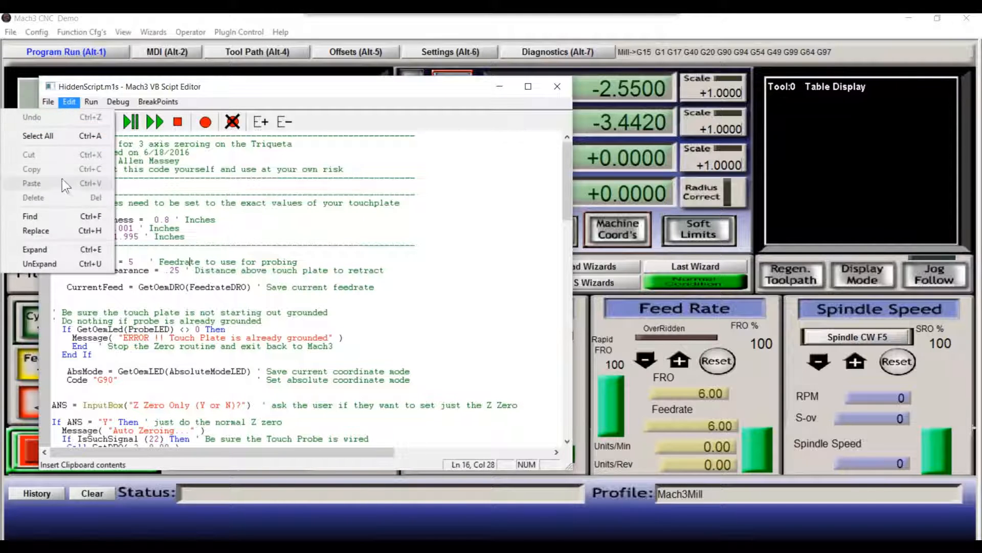
click(38, 136)
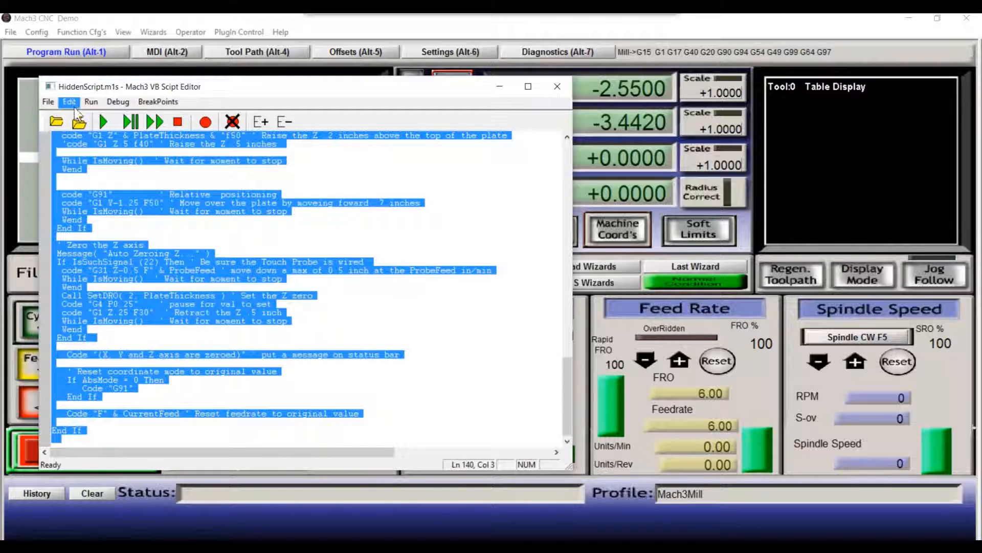
click(69, 102)
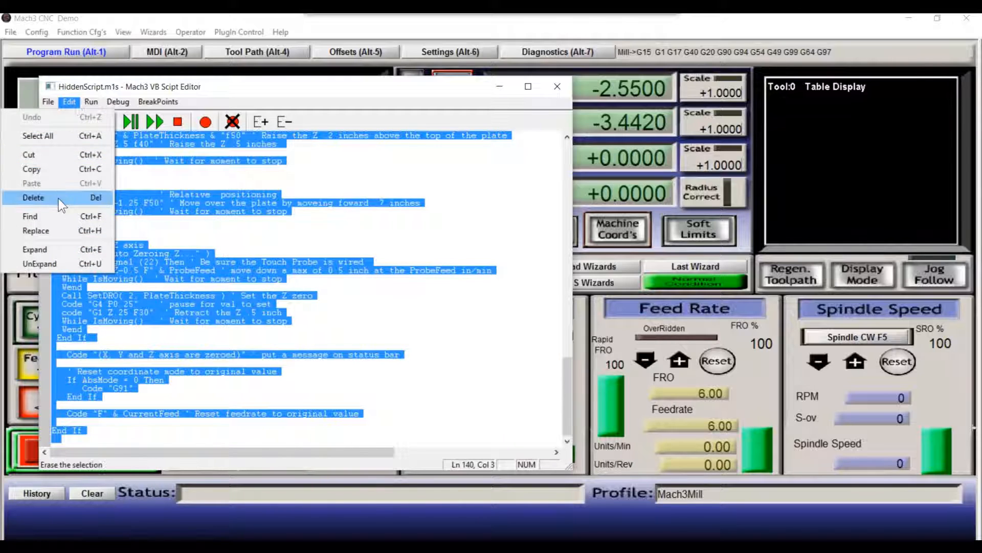
click(33, 197)
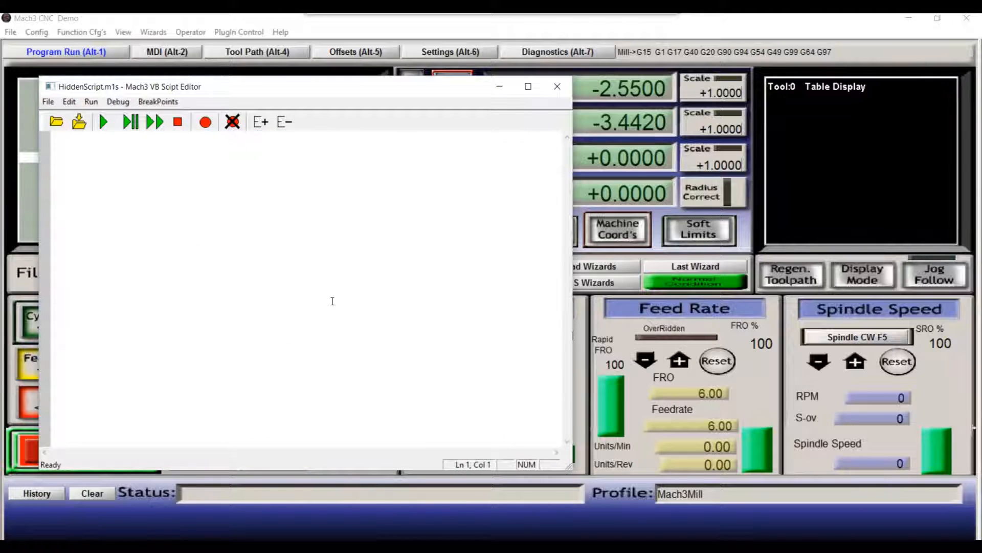
mouse_move(282, 193)
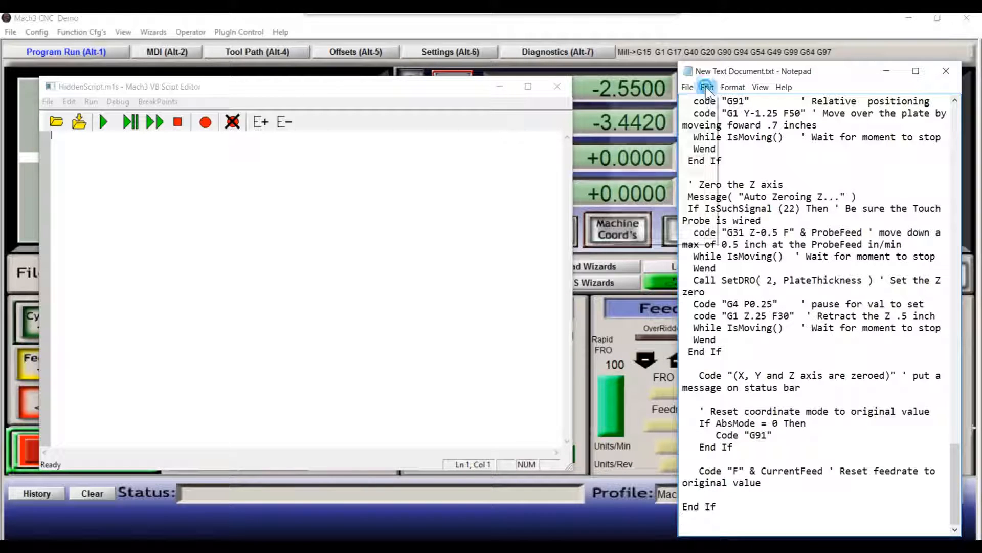
- Select the whole probing script in Notepad and copy it to the clipboard
click(707, 87)
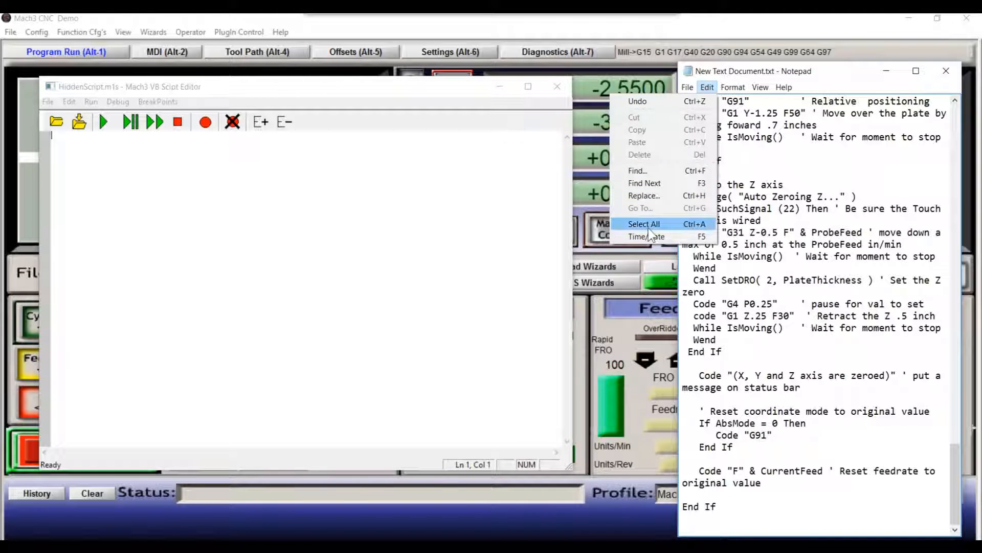
click(644, 224)
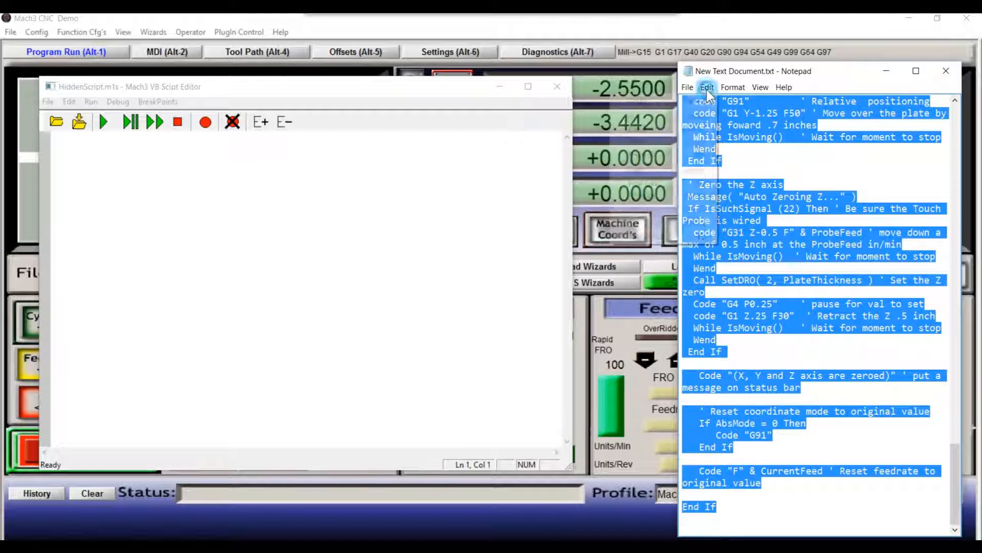
click(707, 87)
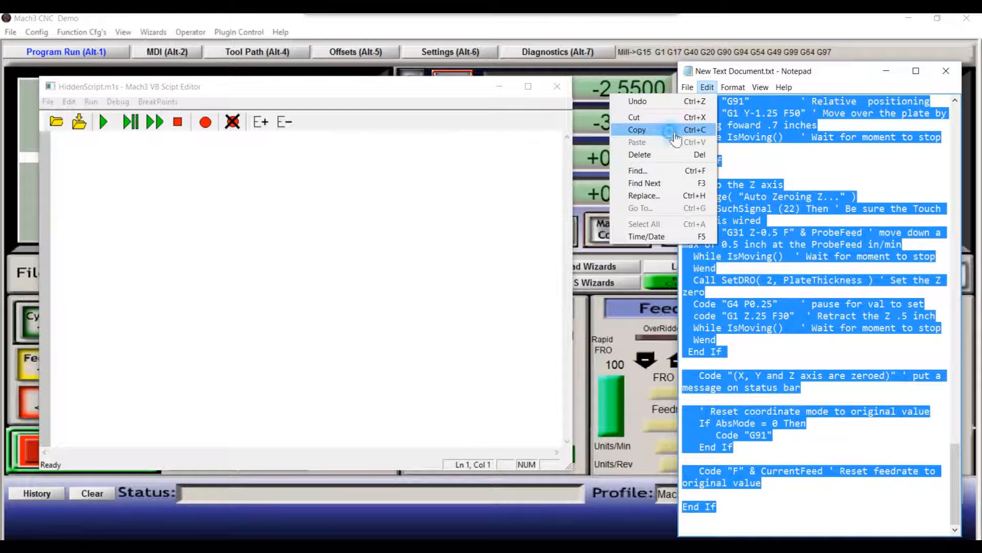
click(638, 130)
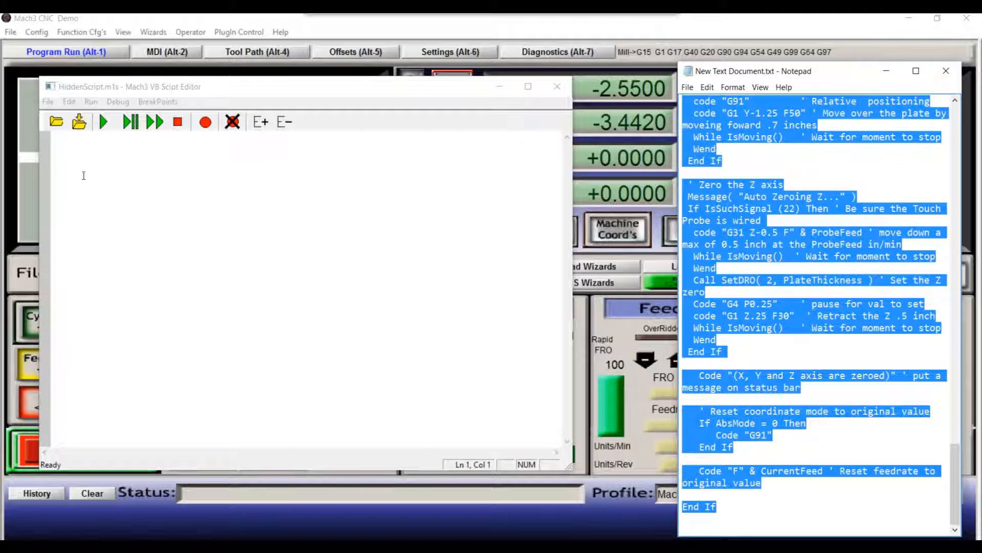
- Paste the probing code into the Auto Tool Zero button script and close the editor
click(69, 101)
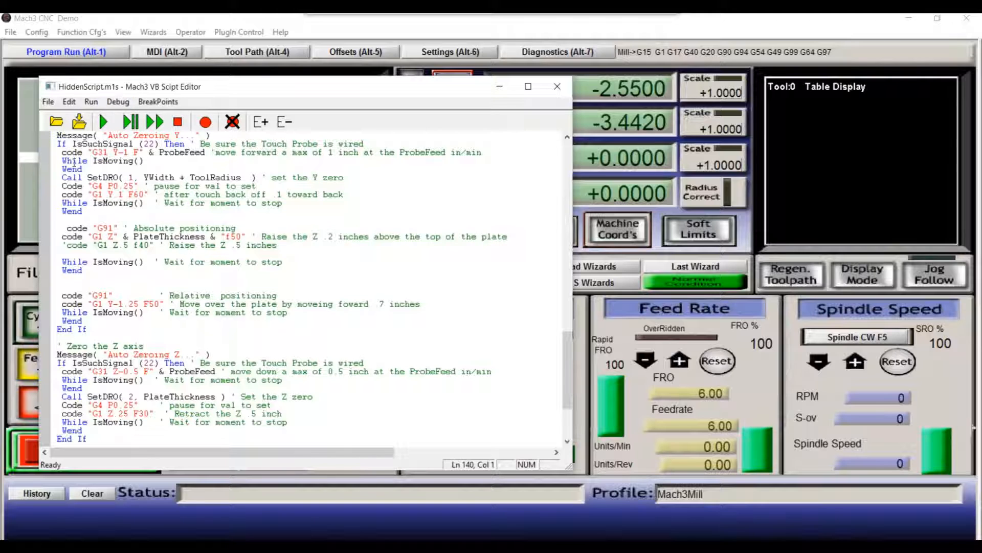
click(48, 101)
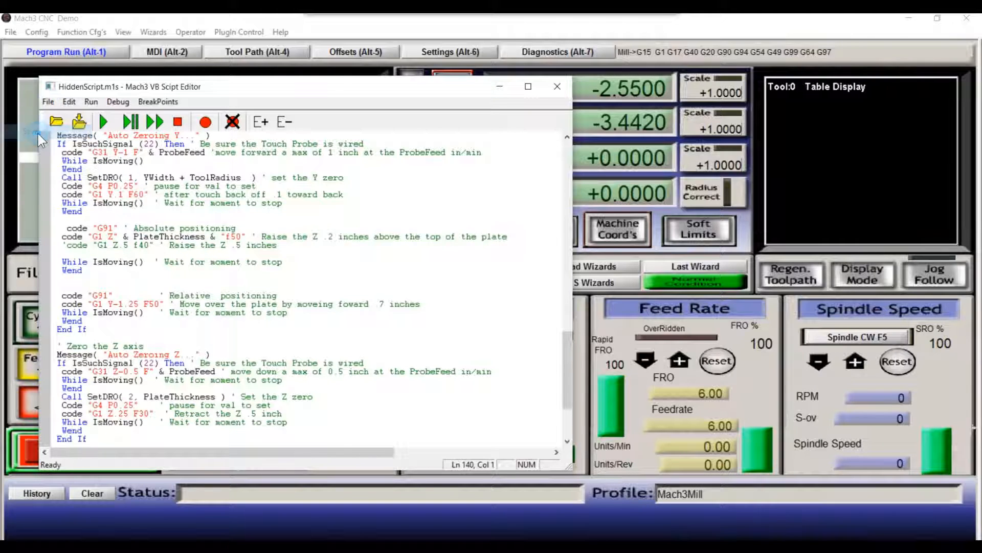
mouse_move(557, 86)
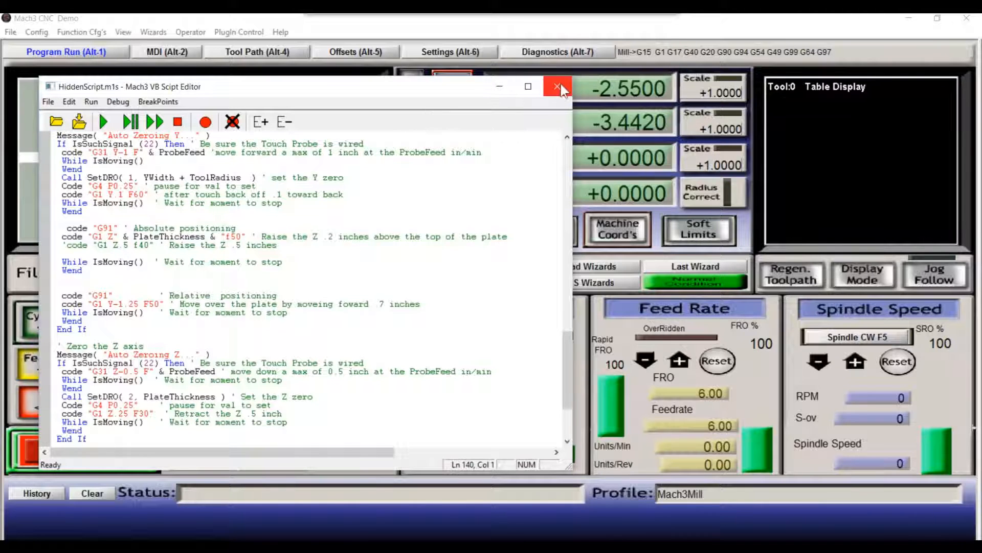
click(557, 86)
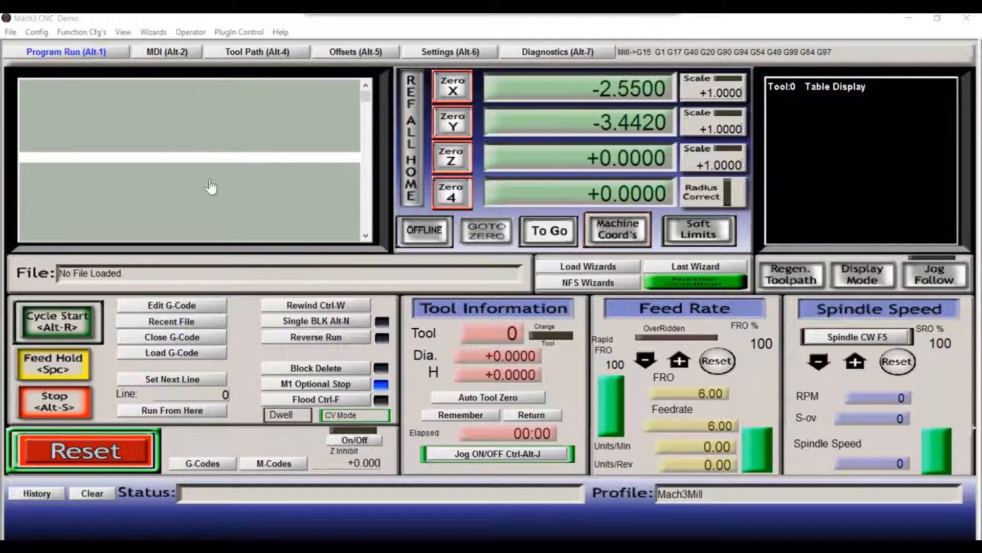
mouse_move(482, 401)
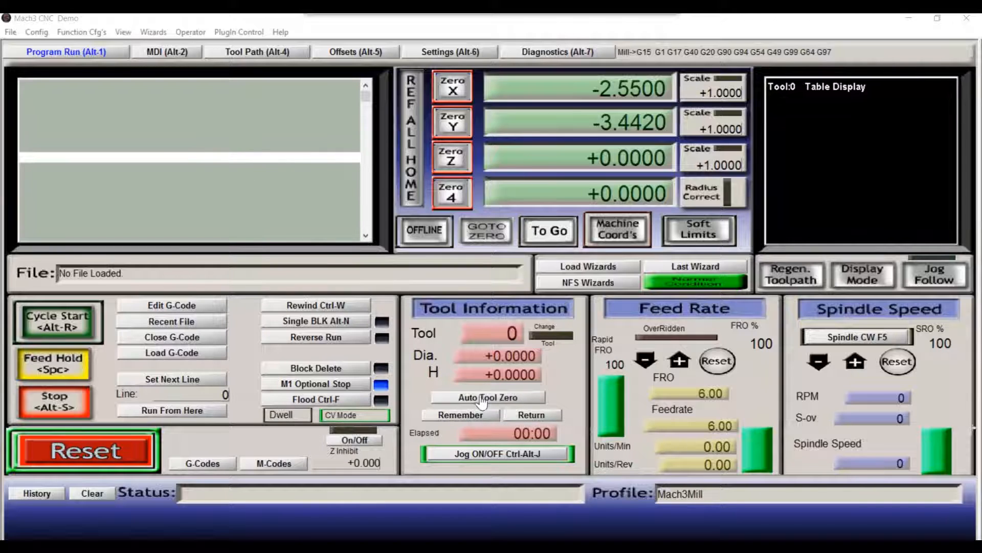
- Run Auto Tool Zero answering 'n' to Z-only and .25 tool diameter, zeroing X, Y and Z
click(488, 397)
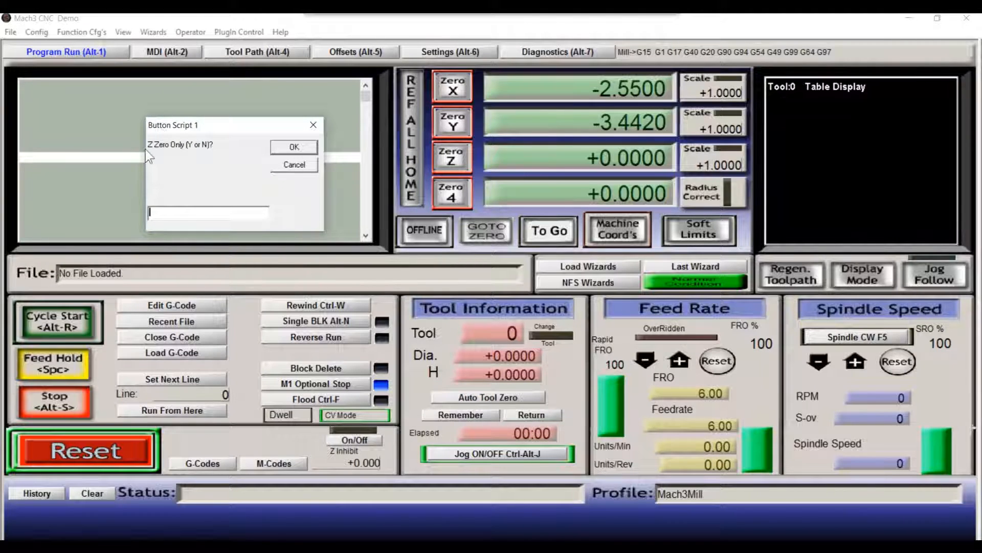
mouse_move(232, 150)
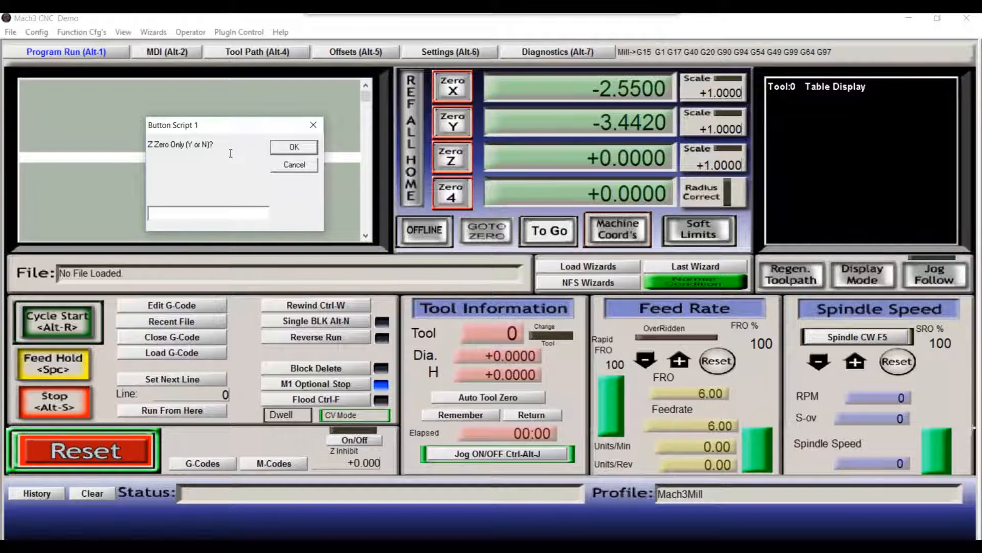
mouse_move(218, 206)
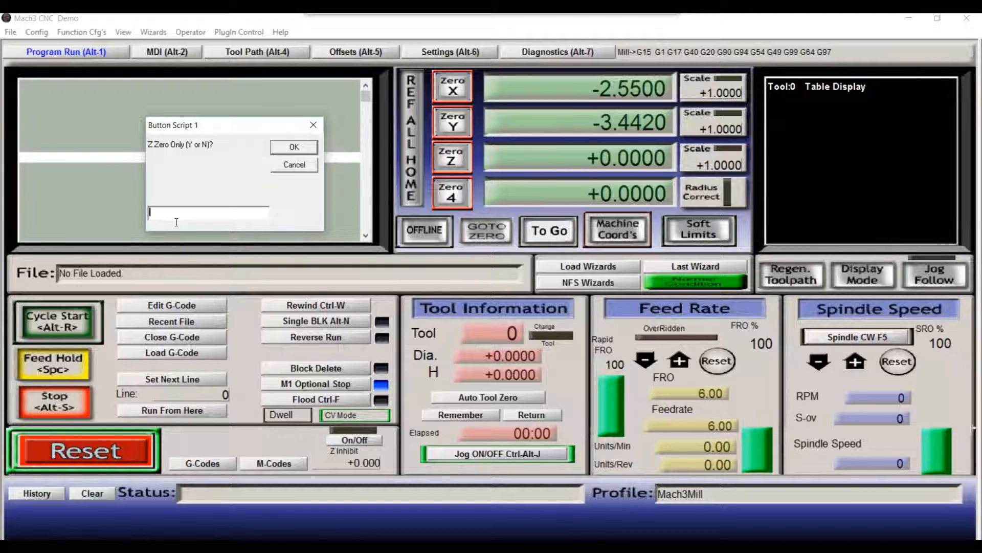
text(n)
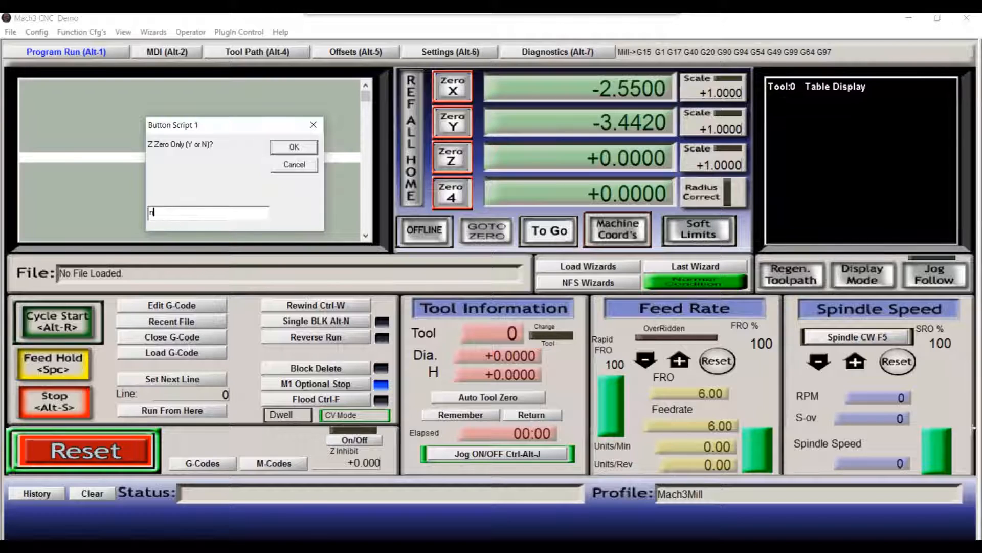
click(292, 148)
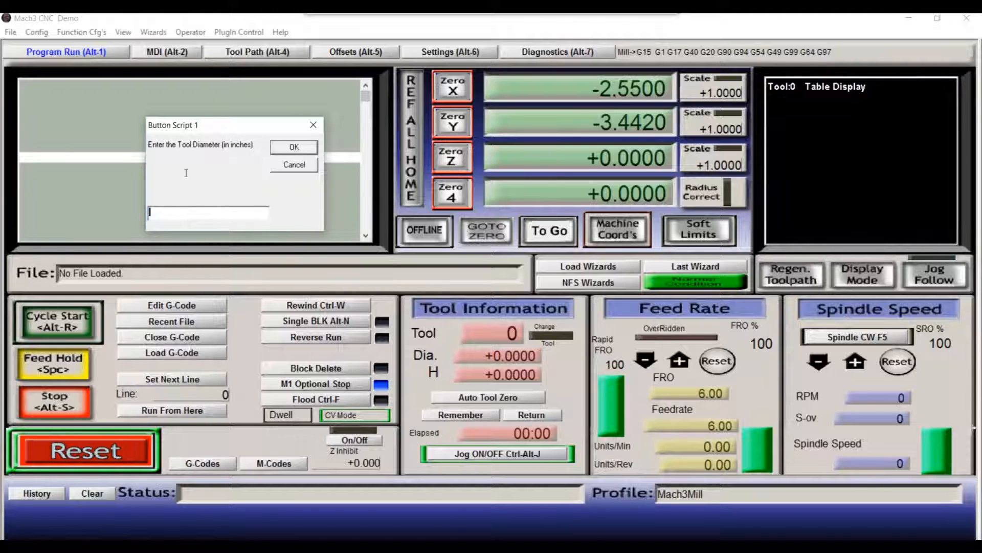
mouse_move(150, 154)
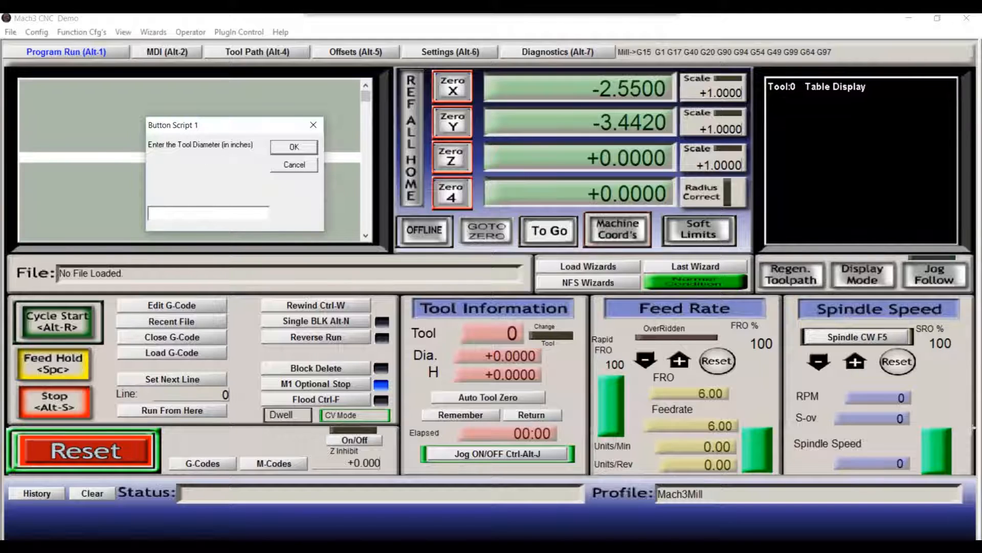
text(.25)
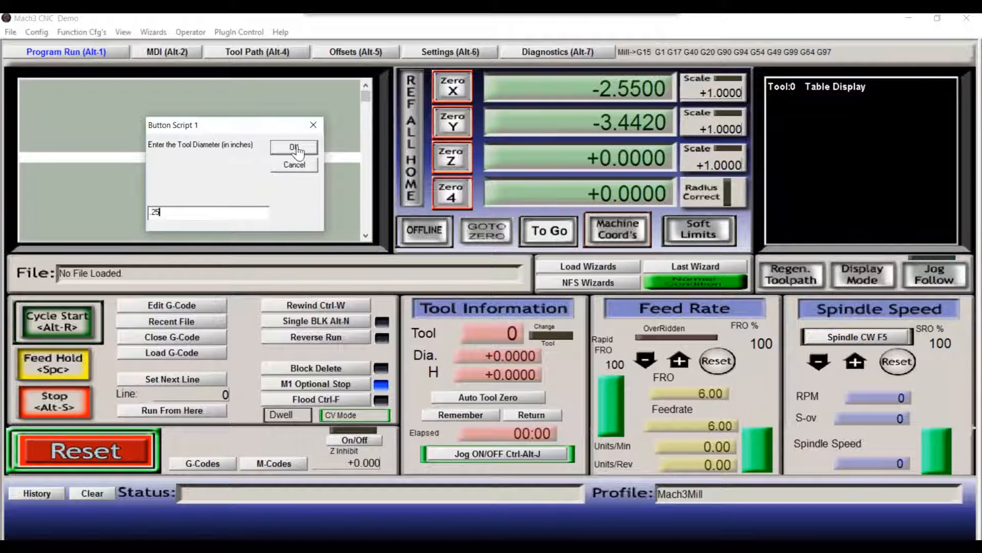
click(294, 147)
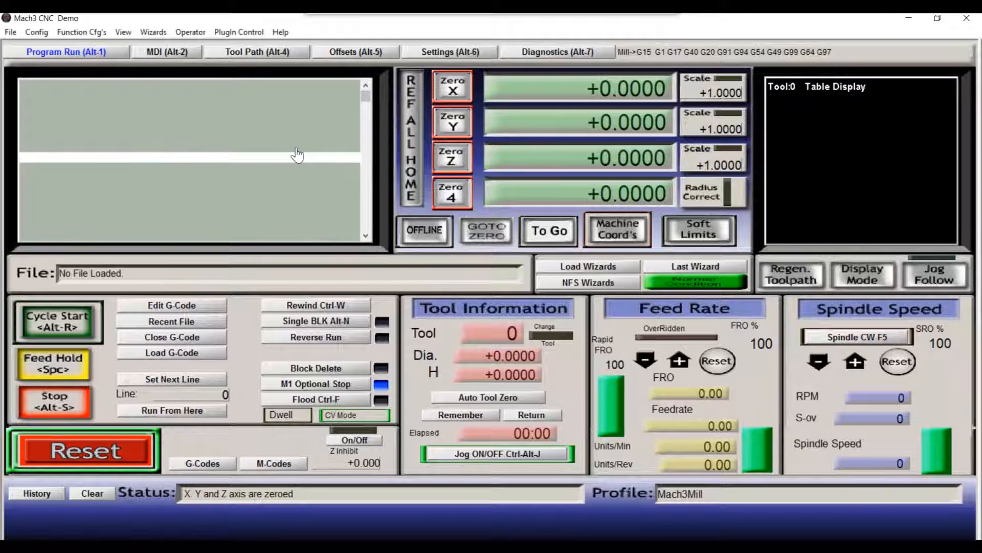
mouse_move(215, 248)
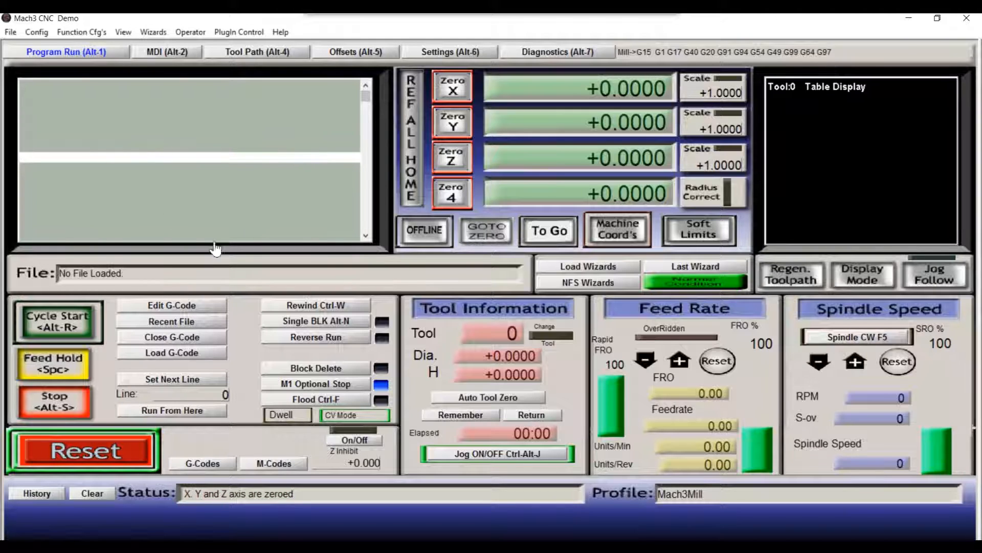
mouse_move(304, 495)
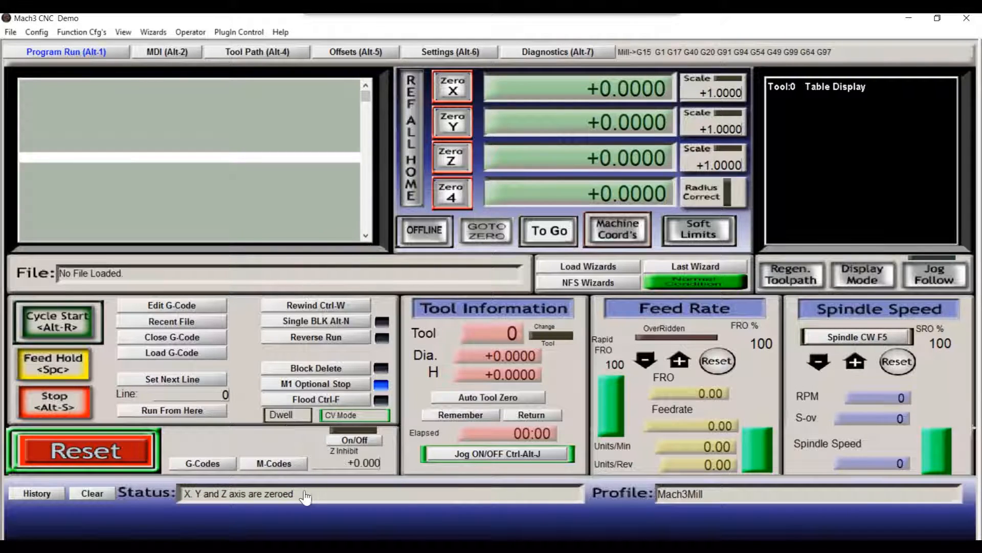
mouse_move(243, 501)
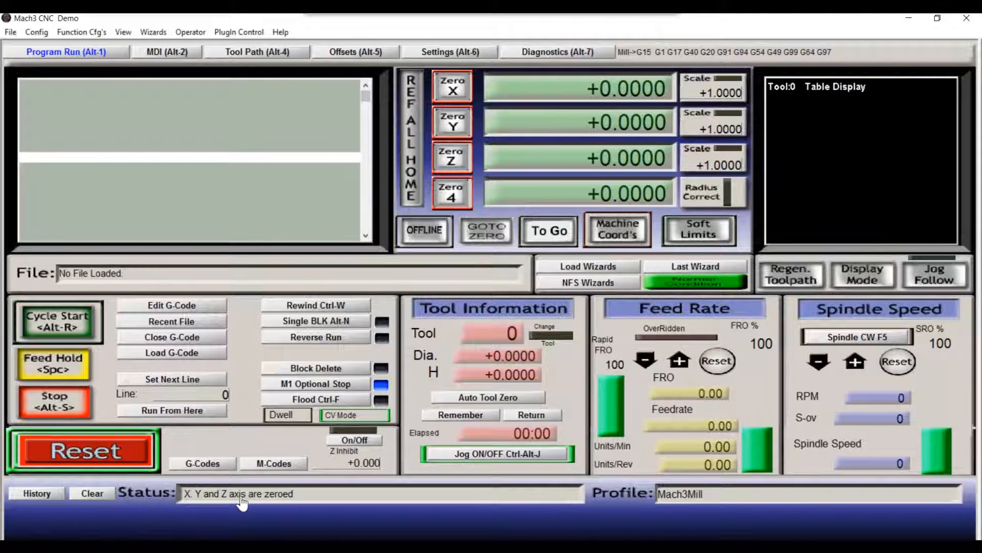
mouse_move(307, 504)
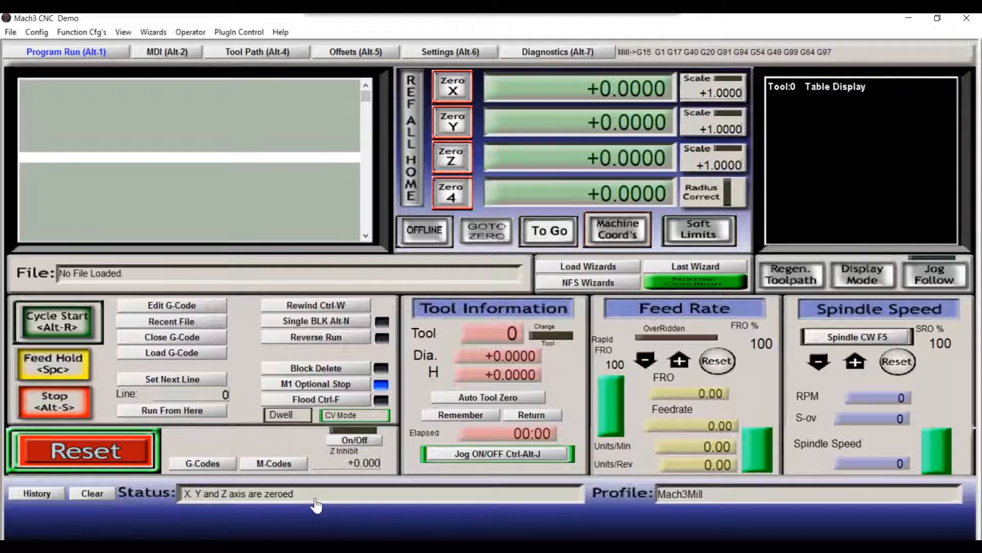
mouse_move(322, 503)
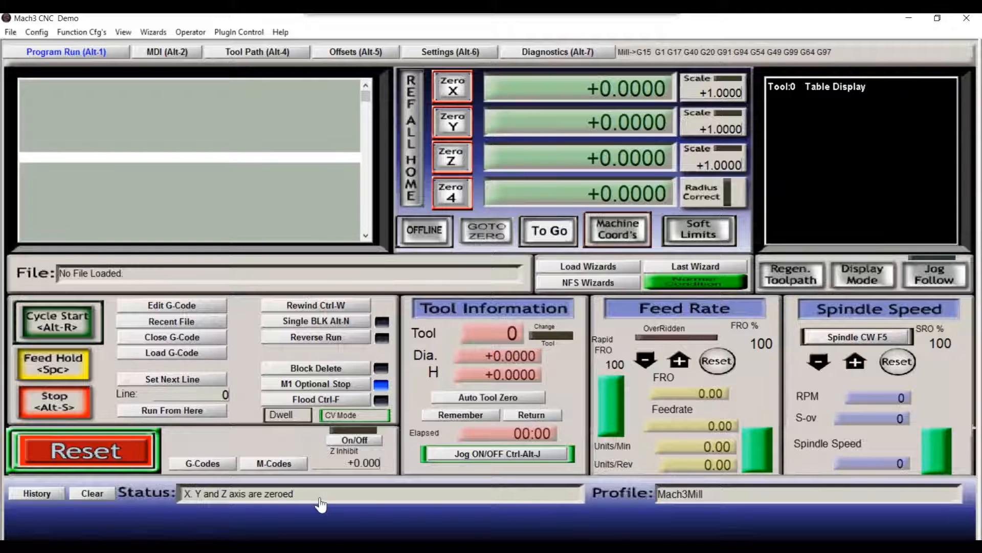
mouse_move(317, 504)
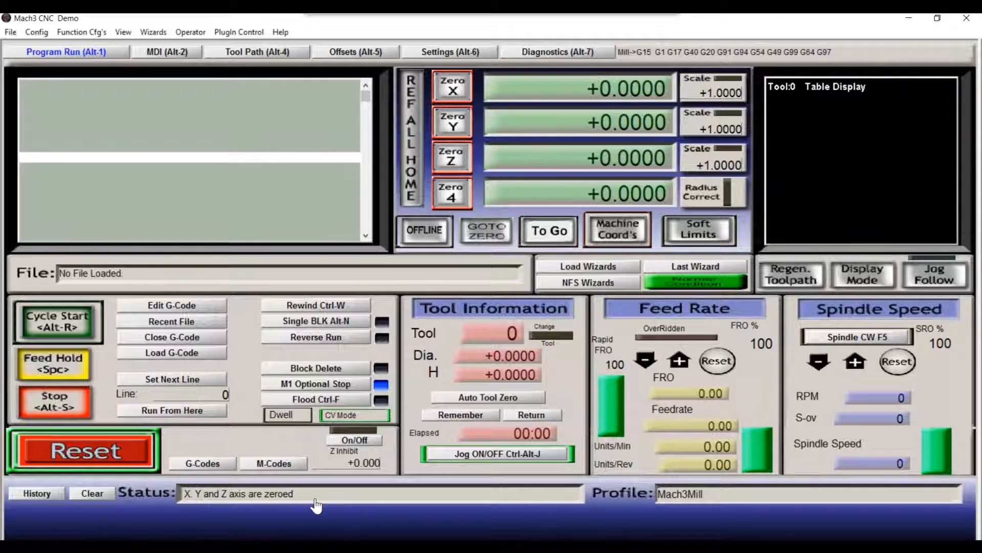
mouse_move(236, 59)
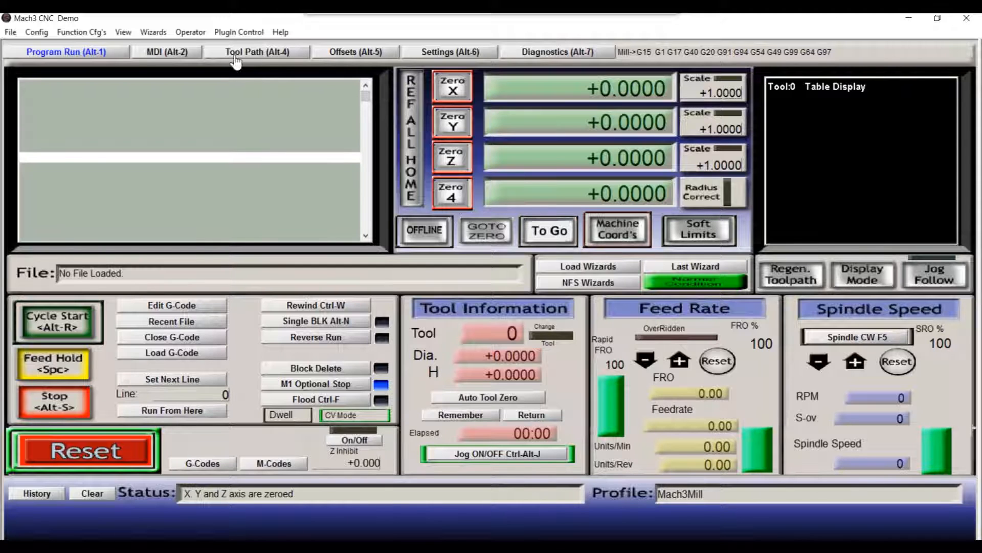
mouse_move(911, 44)
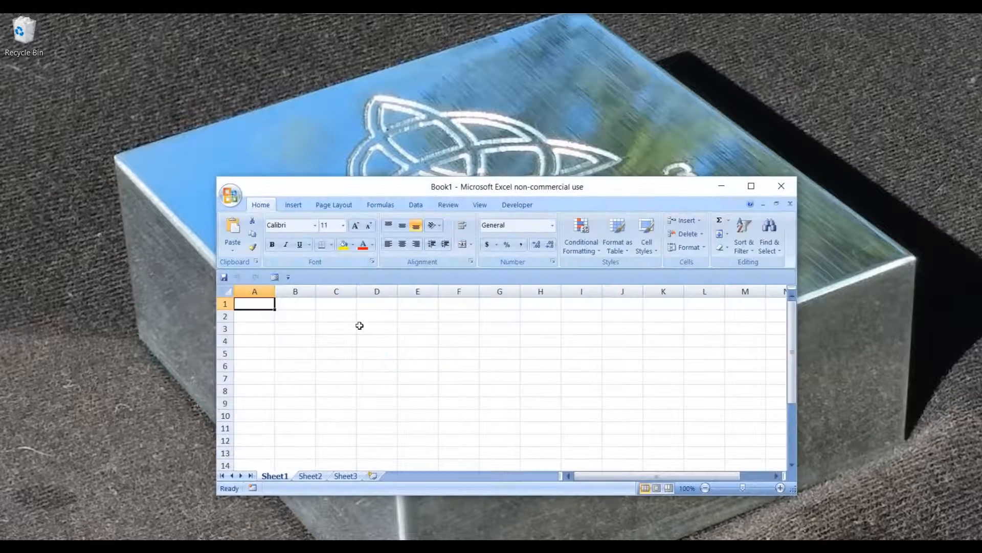
- Browse the G-Code Generator's Inch Mode and Stepper Calibration sheets, returning to Navigation Menu
click(230, 195)
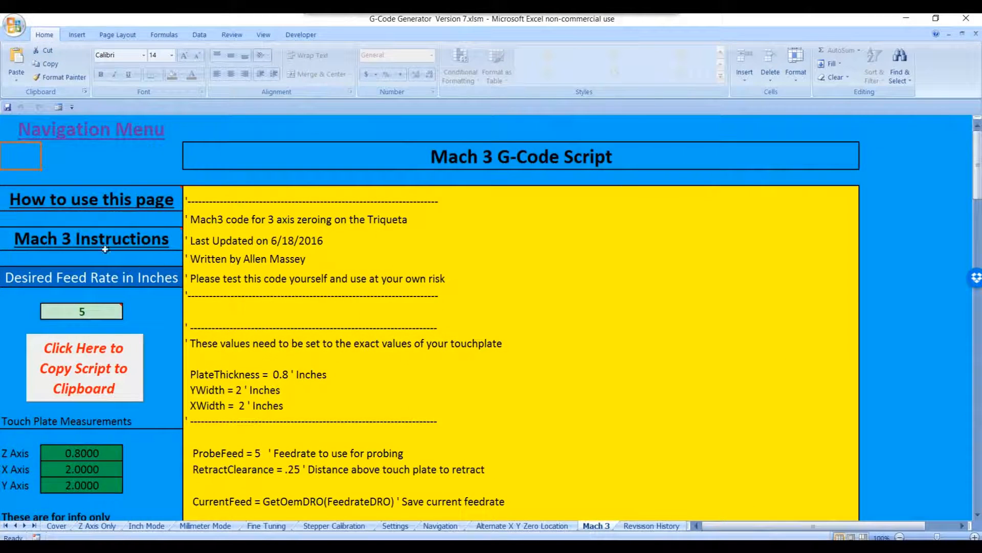
click(439, 525)
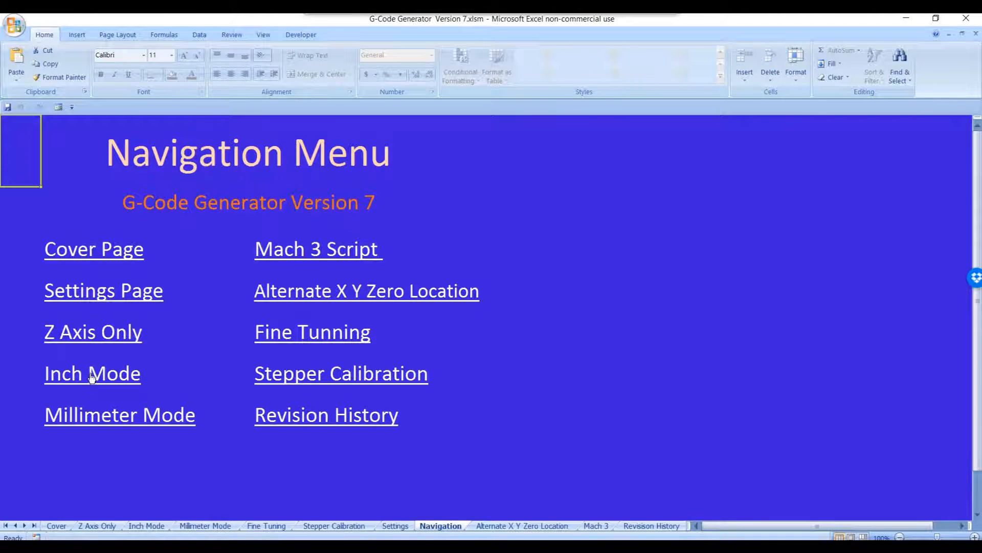
click(91, 372)
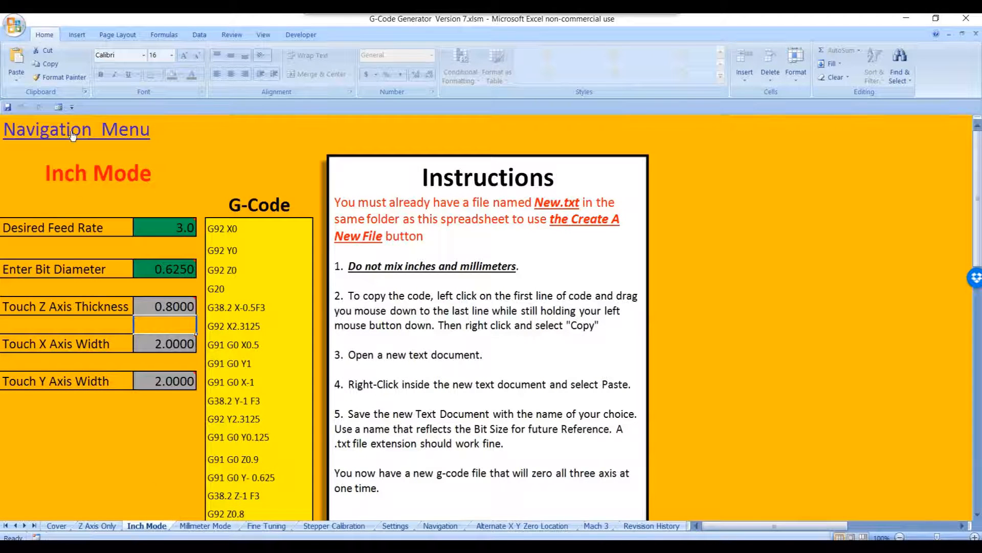
click(74, 130)
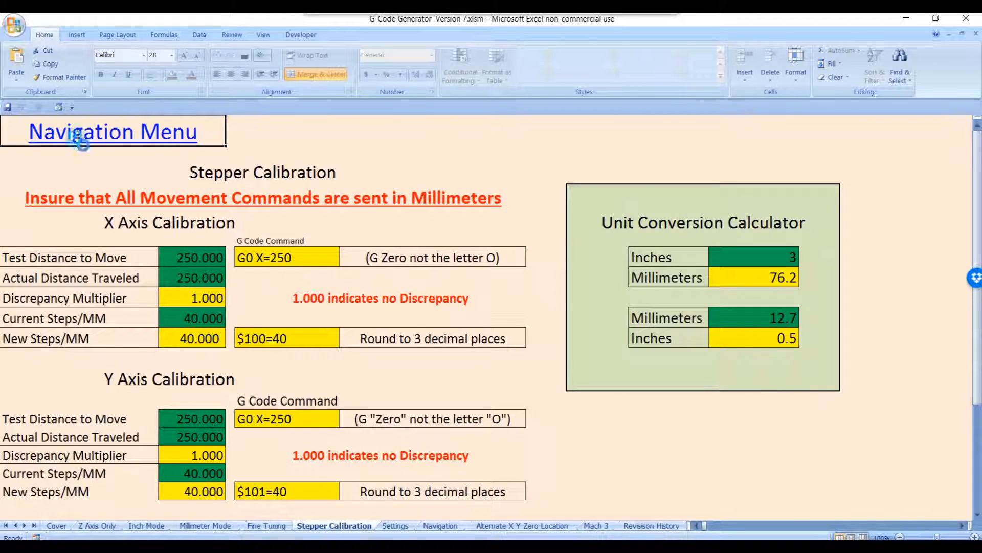
click(113, 131)
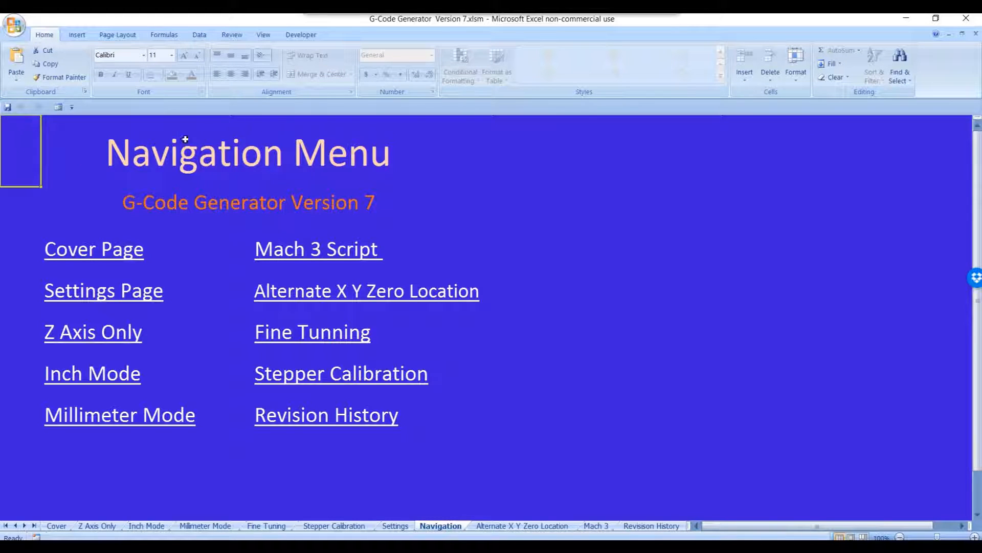
mouse_move(298, 227)
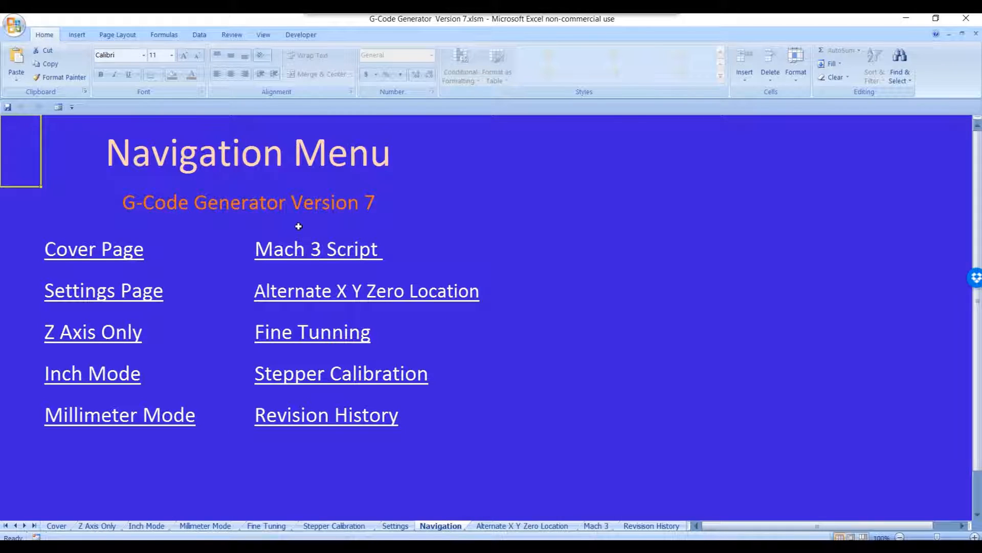
mouse_move(216, 268)
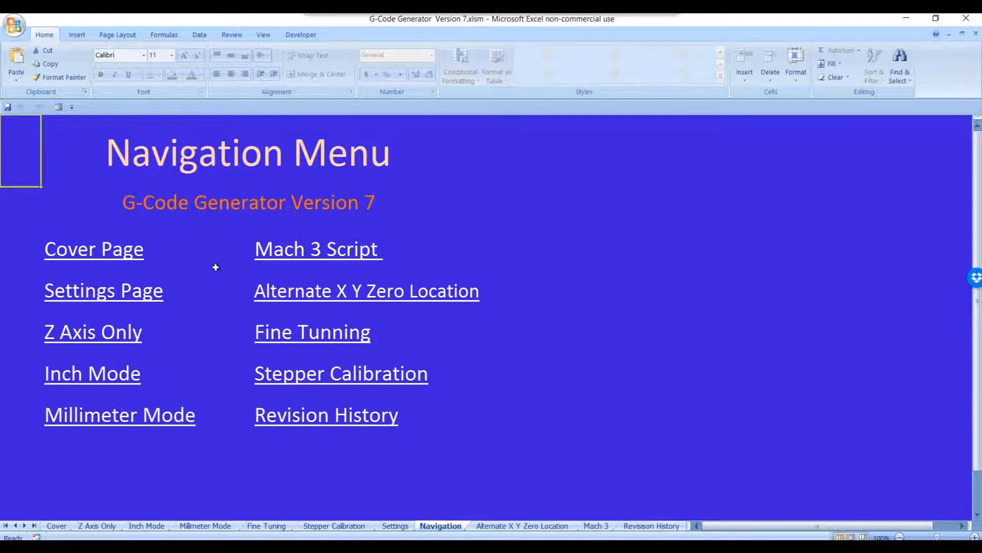